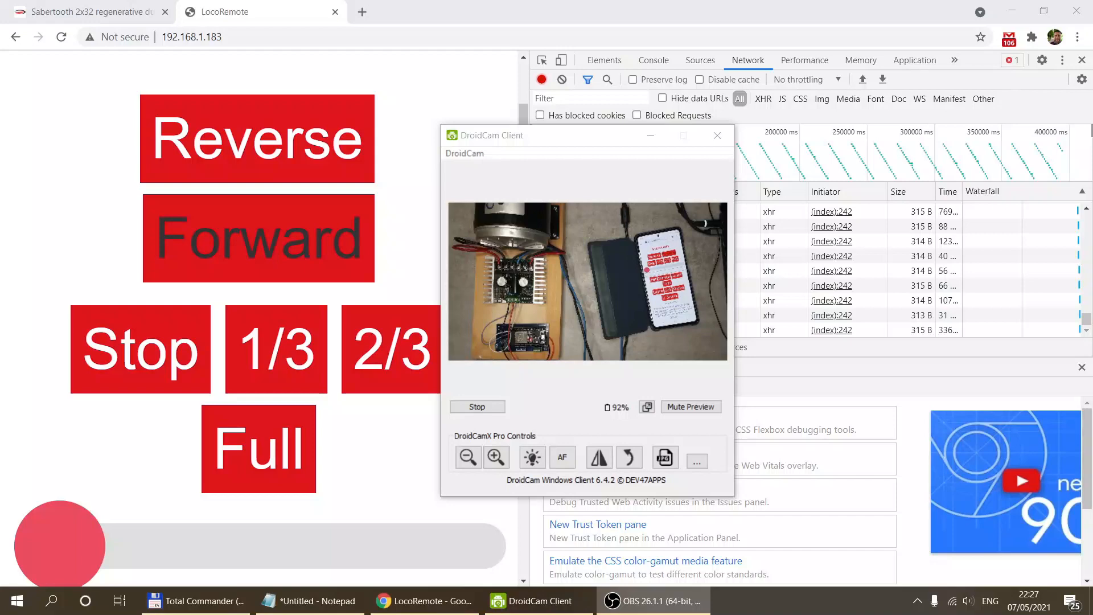
# - Hide the DroidCam camera preview to reveal the LocoRemote page and request log
pyautogui.click(717, 135)
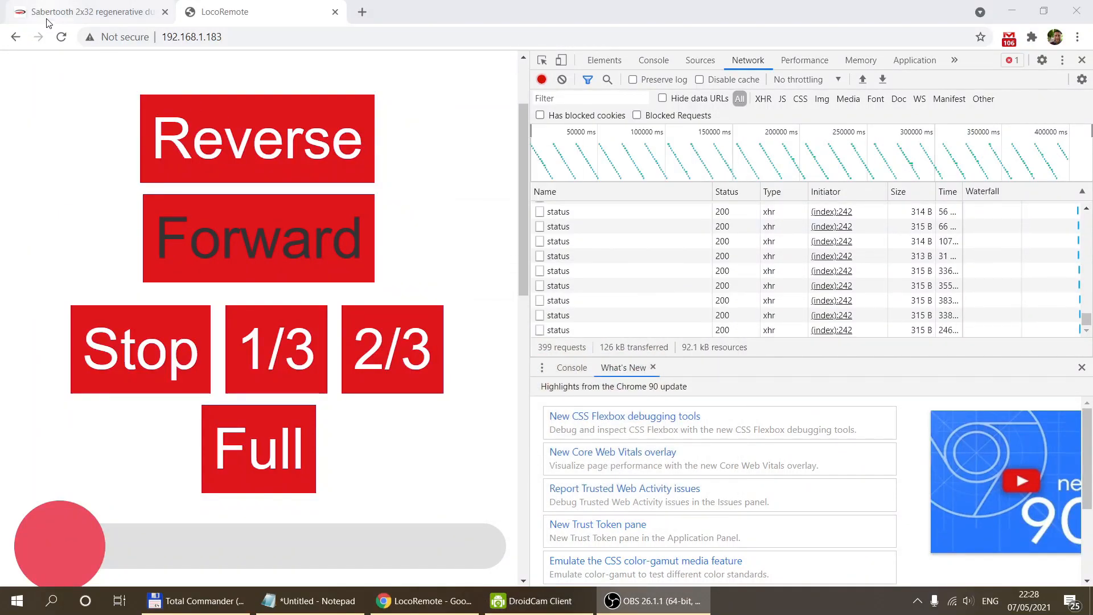
pyautogui.moveTo(83, 12)
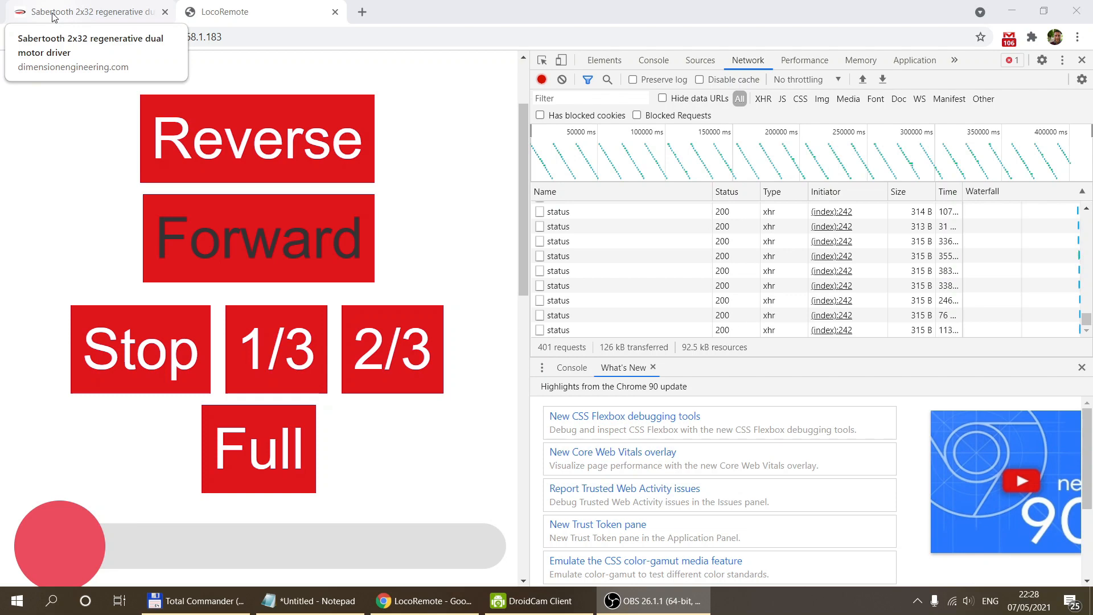
# - Switch to the Sabertooth 2x32 dual 32A motor driver product tab
pyautogui.click(84, 12)
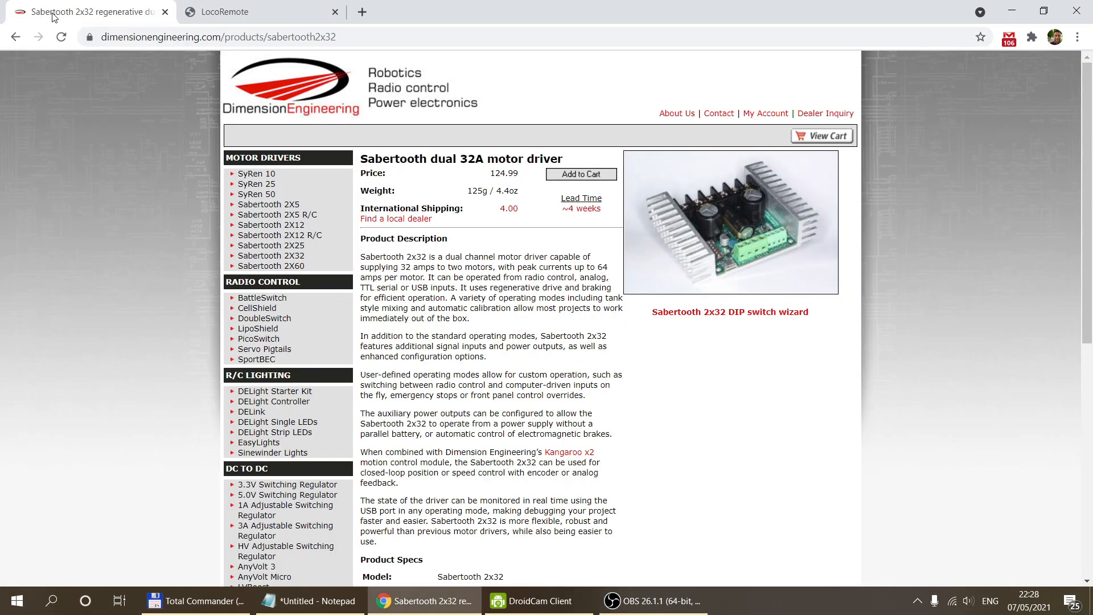
pyautogui.moveTo(431, 182)
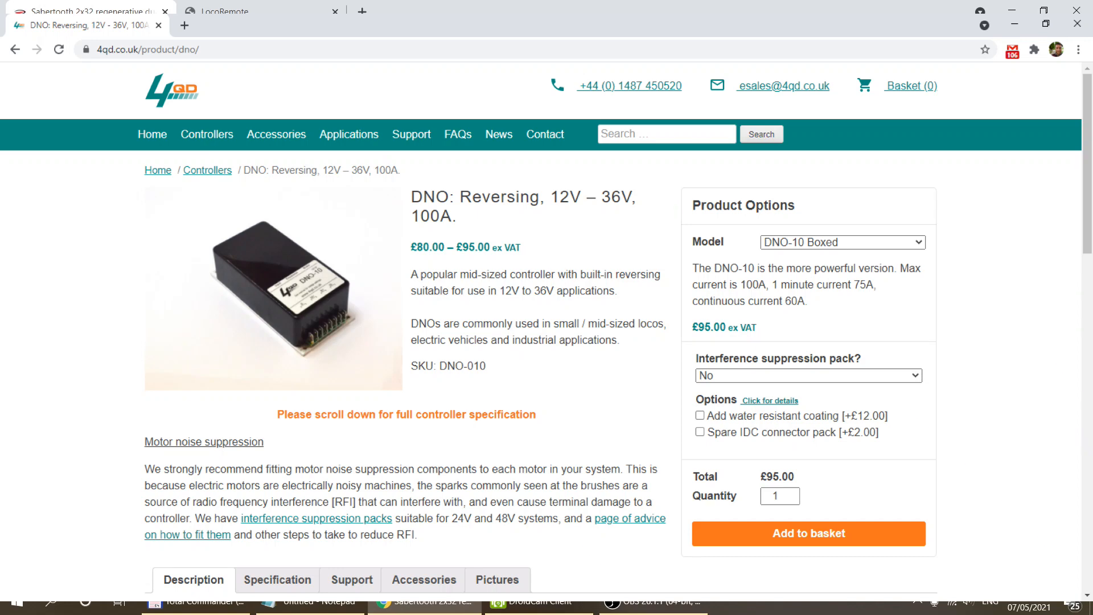
# - Close the 4QD DNO controller tab, returning to the Sabertooth 2x32 page
pyautogui.click(90, 11)
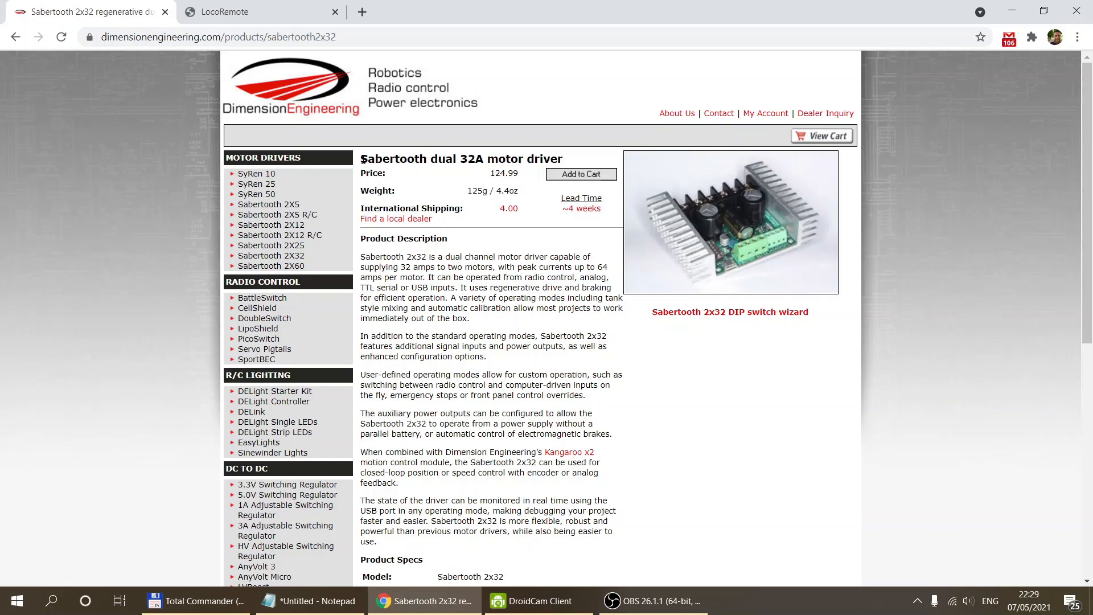
pyautogui.tripleClick(460, 159)
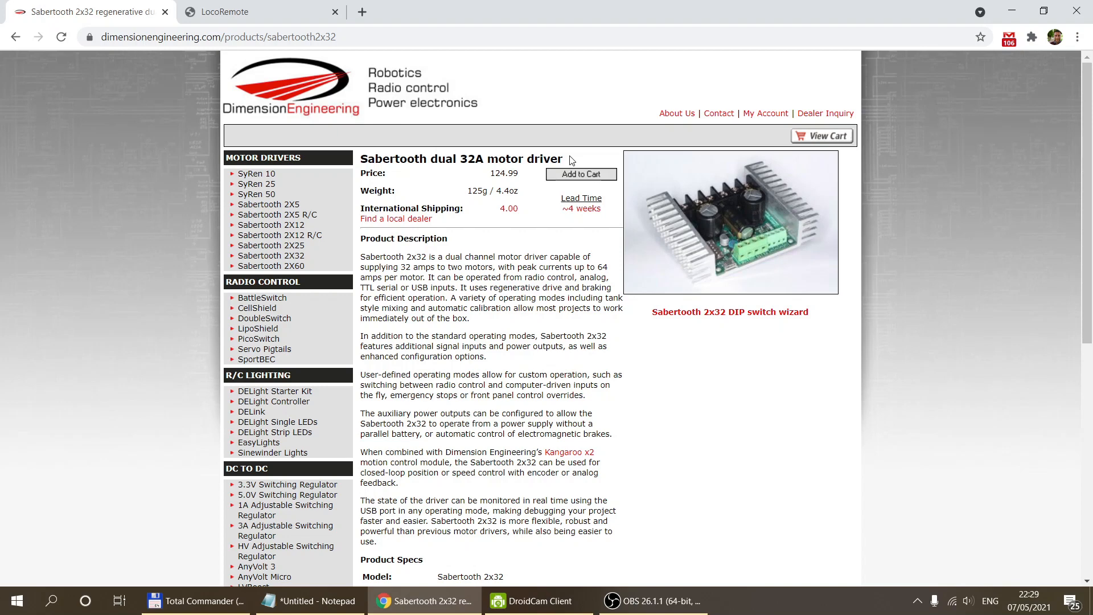
pyautogui.moveTo(783, 322)
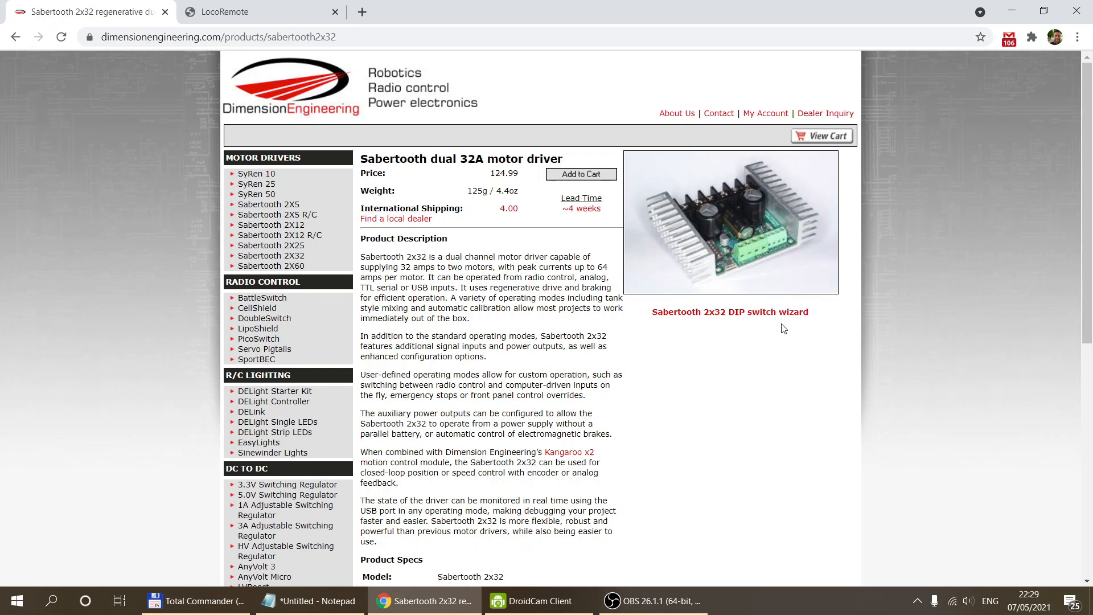
pyautogui.moveTo(570, 319)
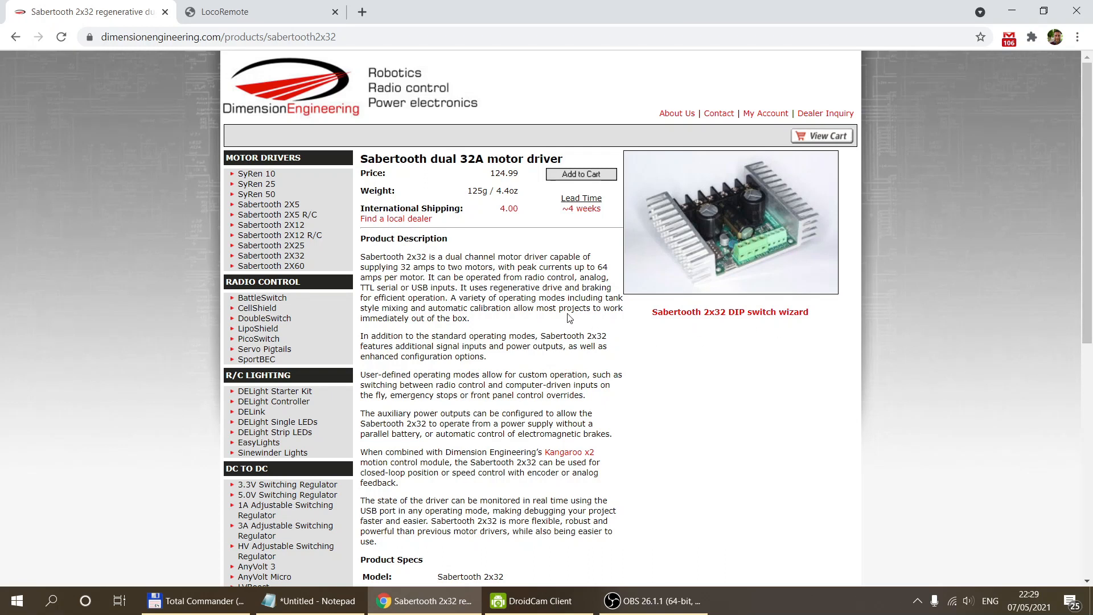
pyautogui.moveTo(502, 279)
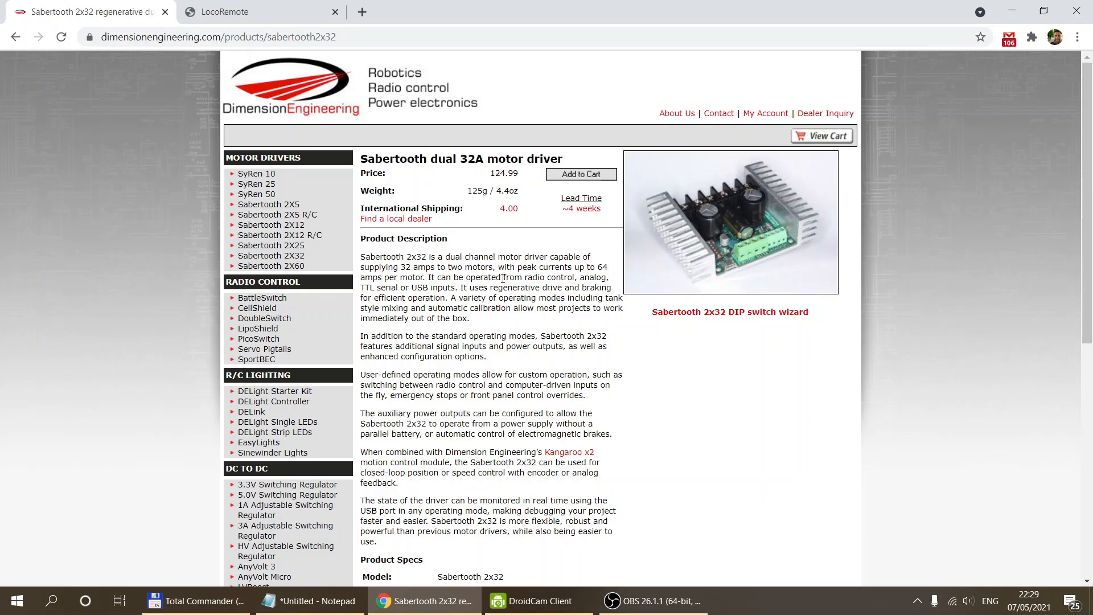
pyautogui.moveTo(372, 171)
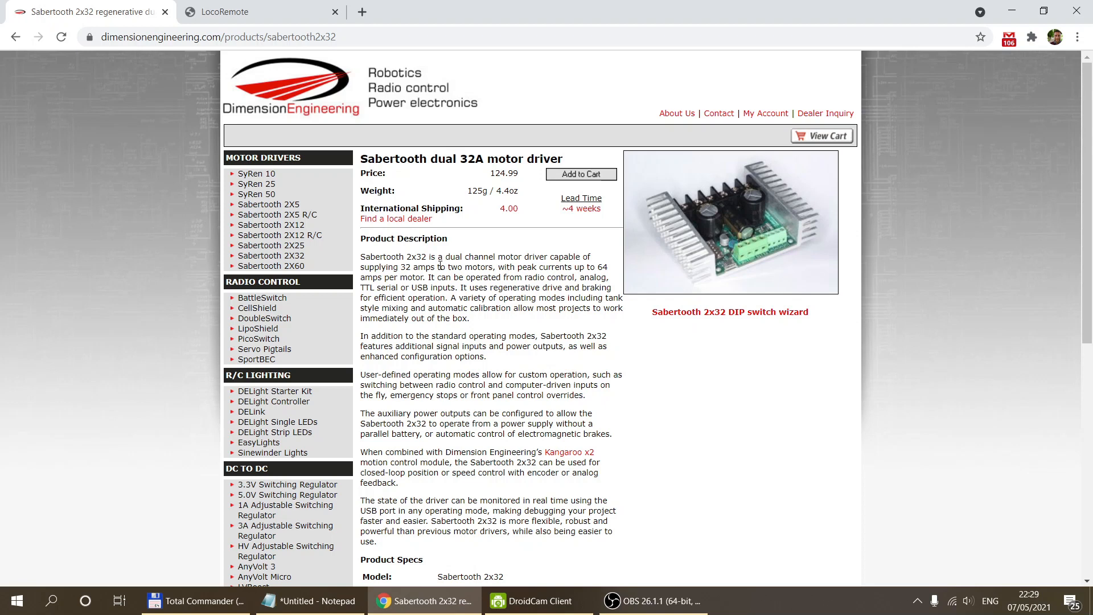
pyautogui.moveTo(751, 183)
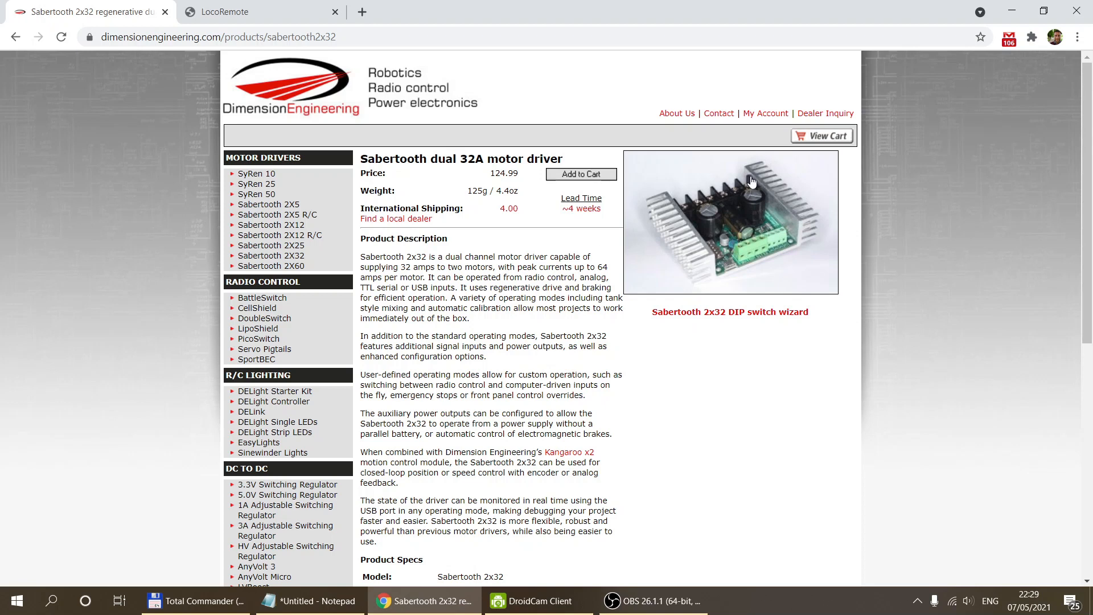
pyautogui.moveTo(747, 224)
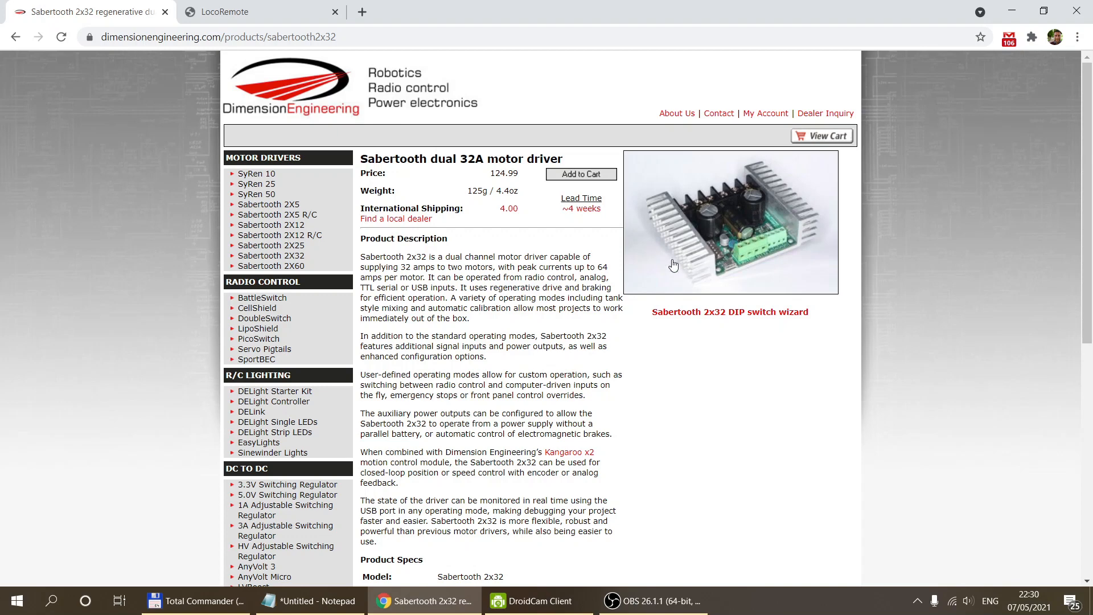
pyautogui.moveTo(410, 258)
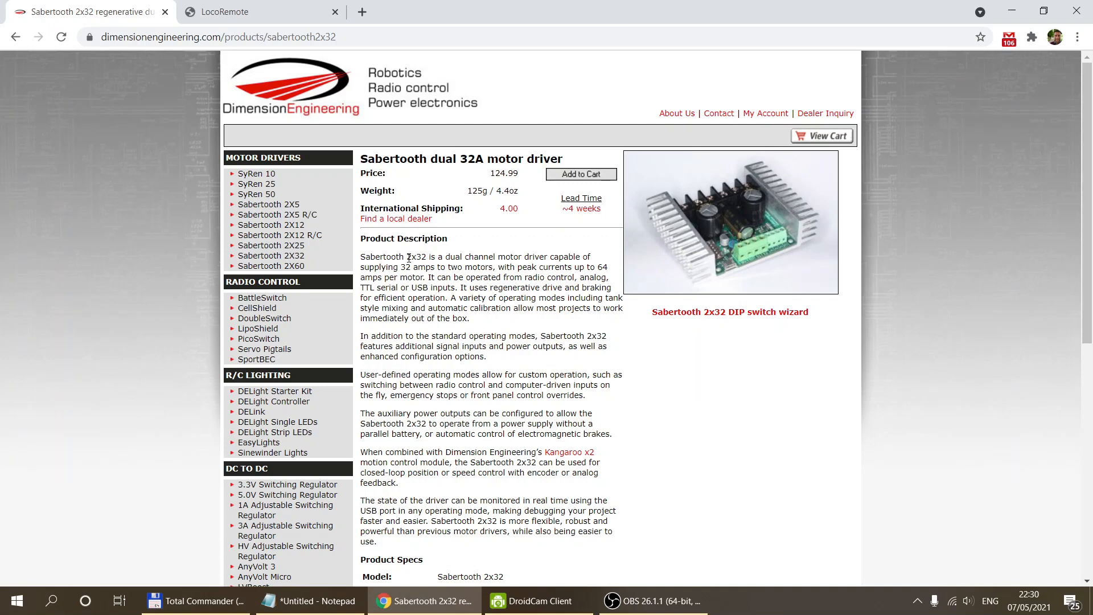
pyautogui.moveTo(437, 300)
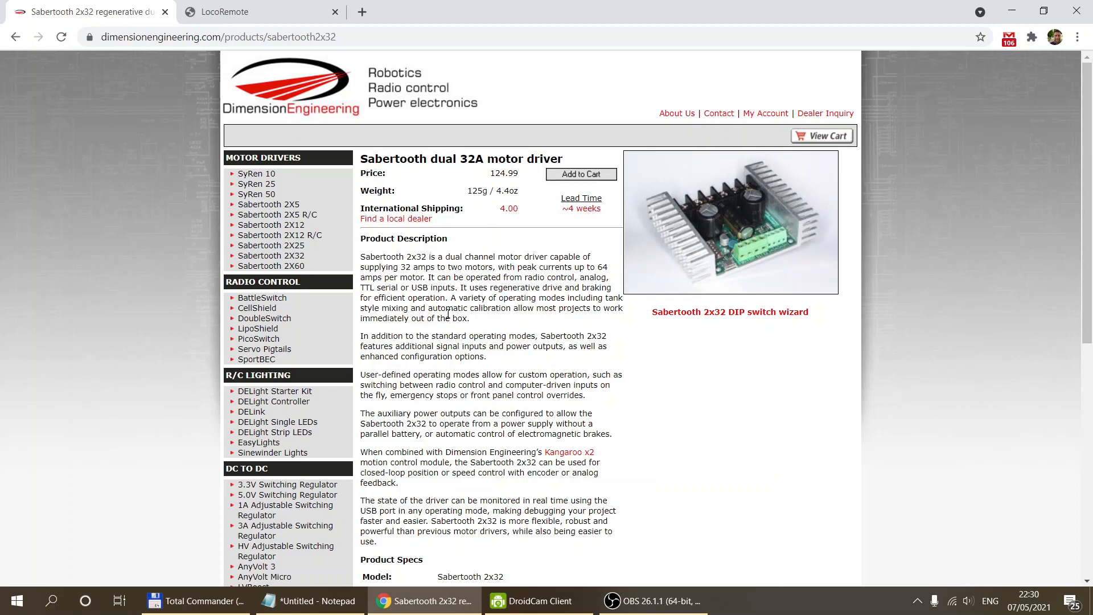
# - Highlight the 'USB control and monitoring' spec on the Sabertooth 2x32 page
pyautogui.scroll(-3)
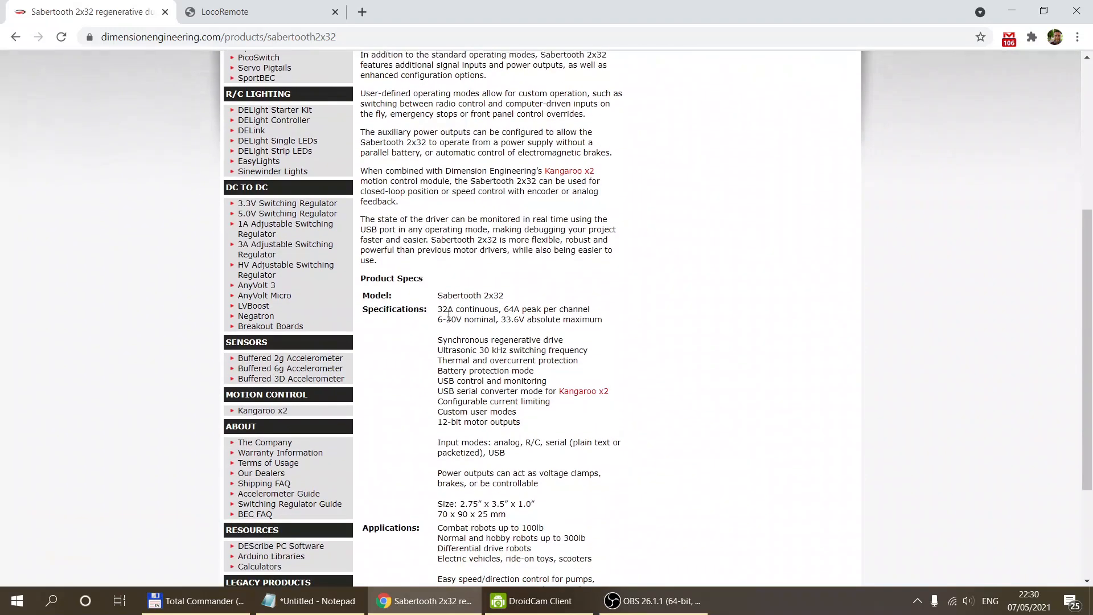
pyautogui.scroll(-3)
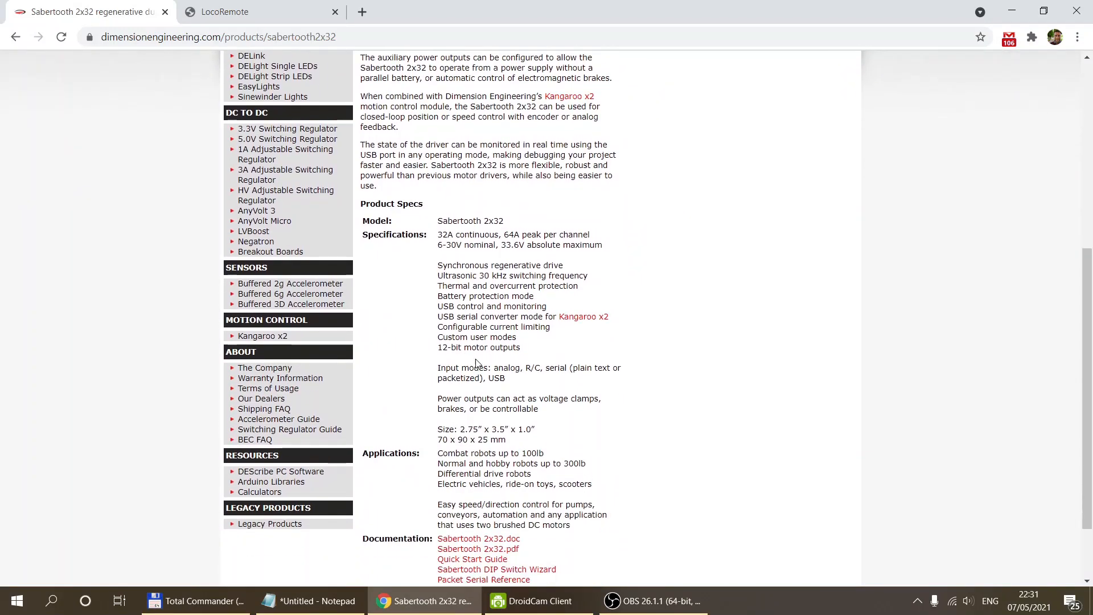
pyautogui.moveTo(439, 304)
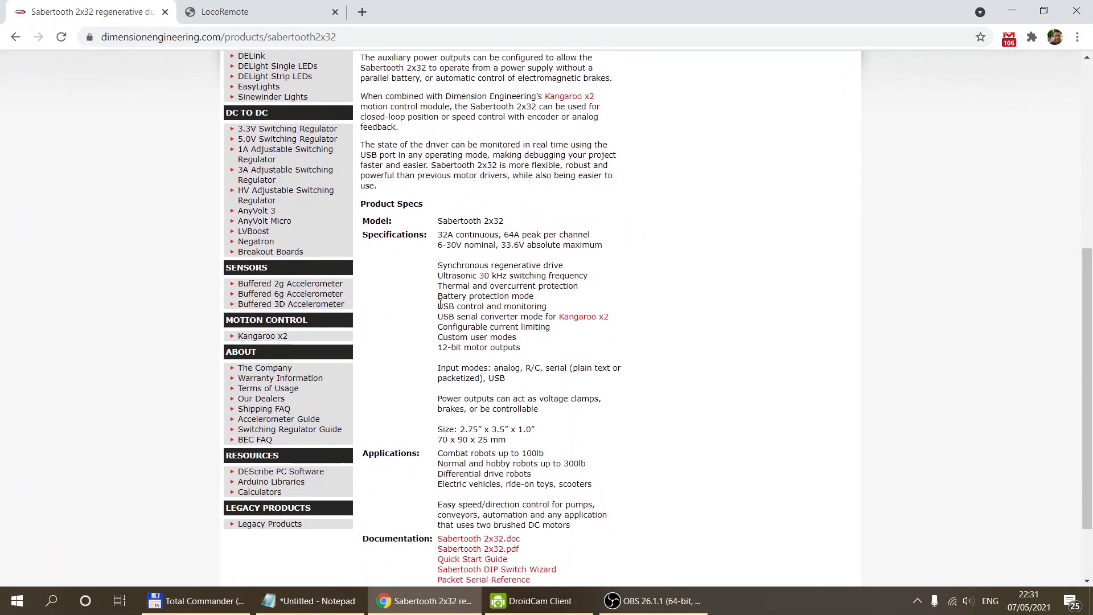
pyautogui.doubleClick(492, 306)
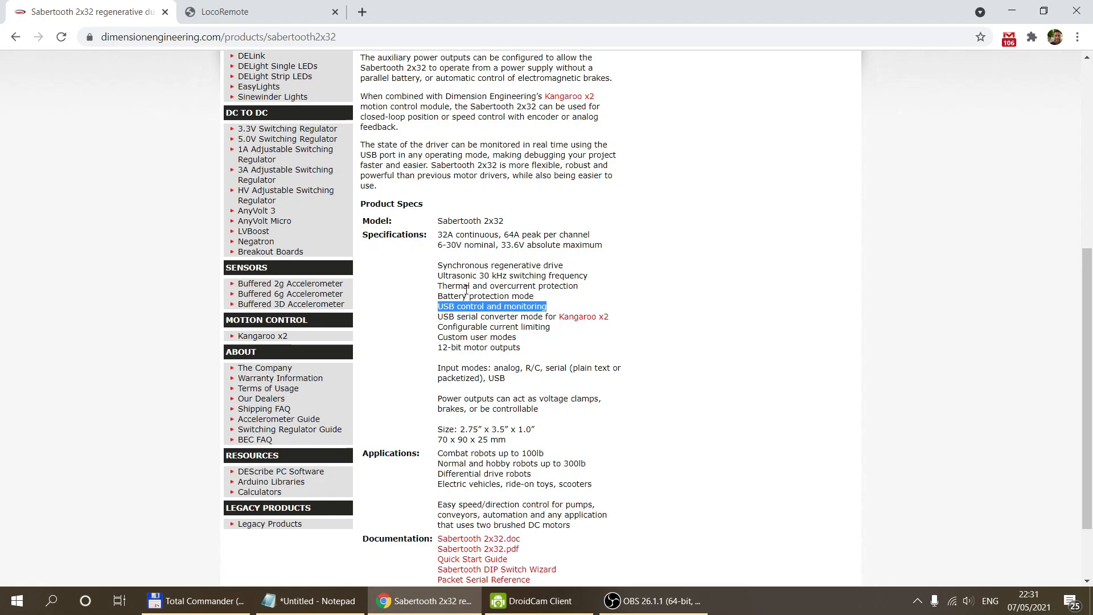
pyautogui.scroll(3)
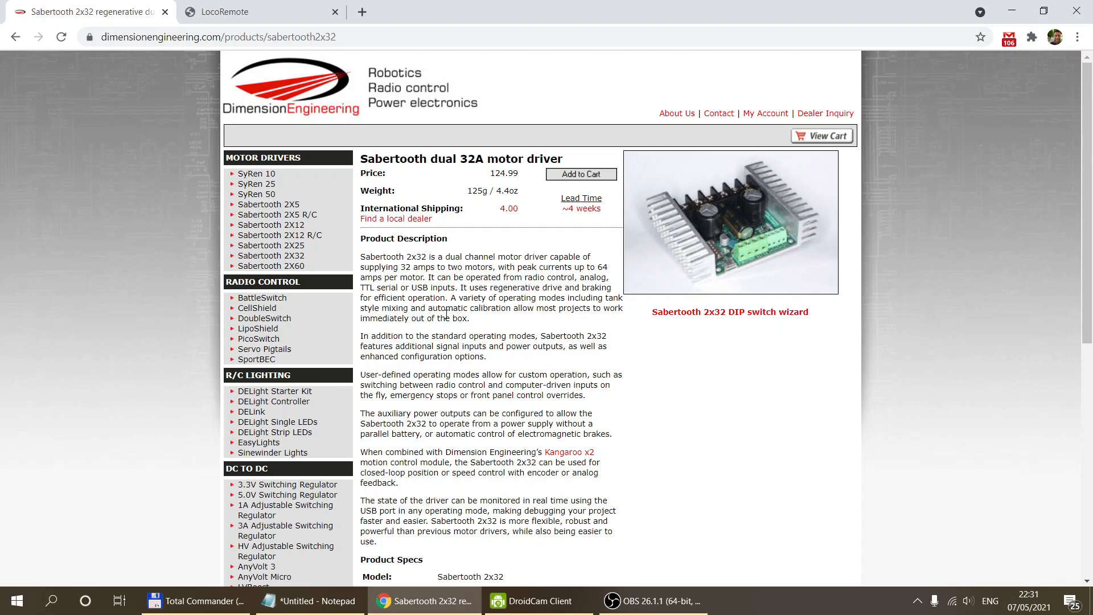
# - Scroll down to the Sabertooth documentation and software links
pyautogui.scroll(-3)
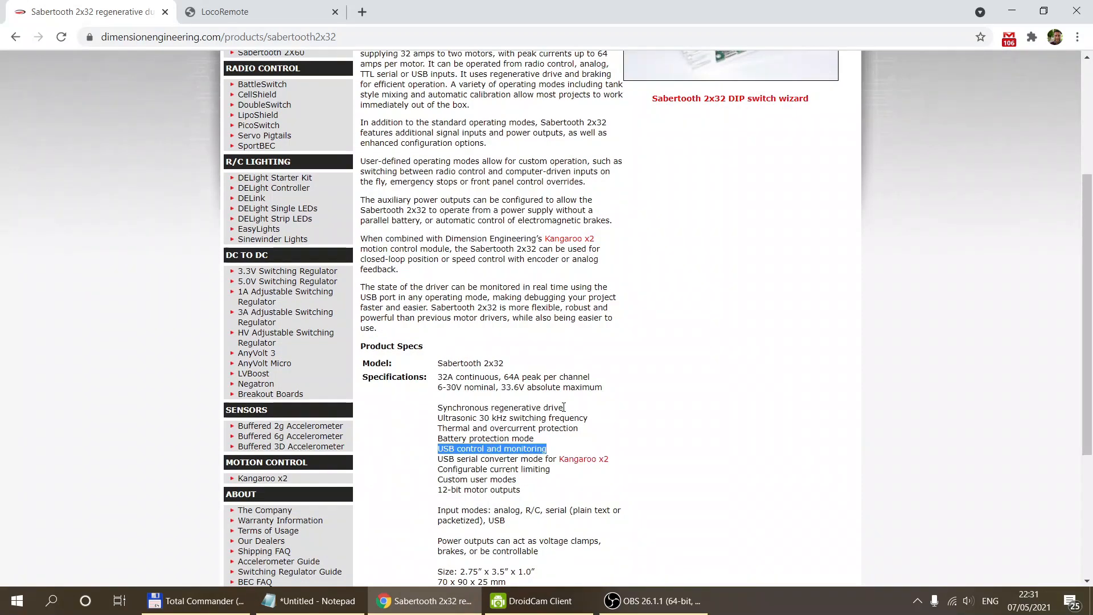
pyautogui.scroll(-3)
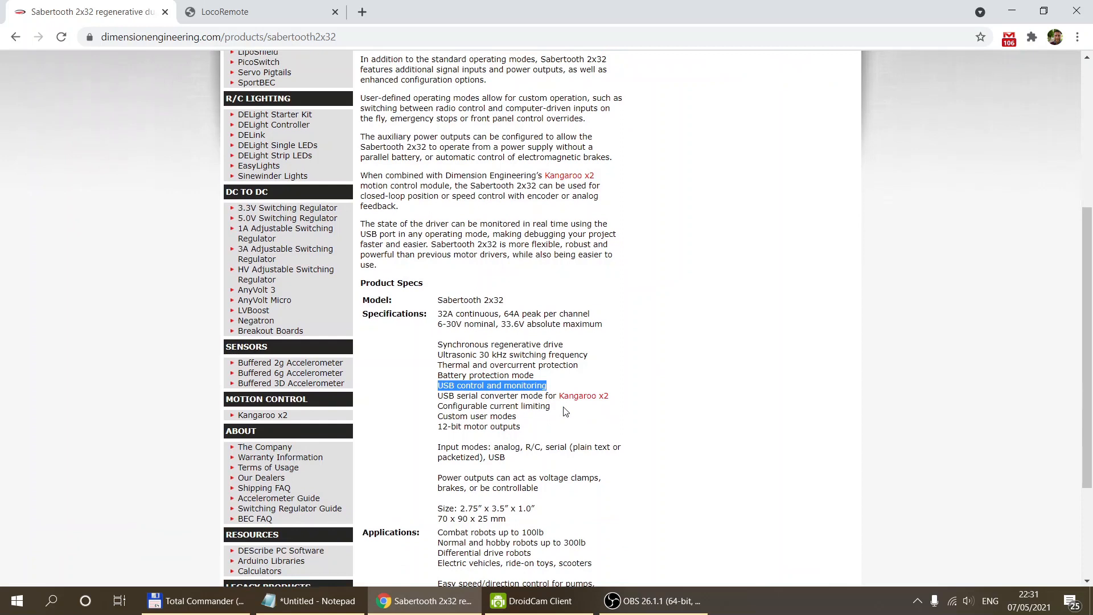
pyautogui.scroll(-3)
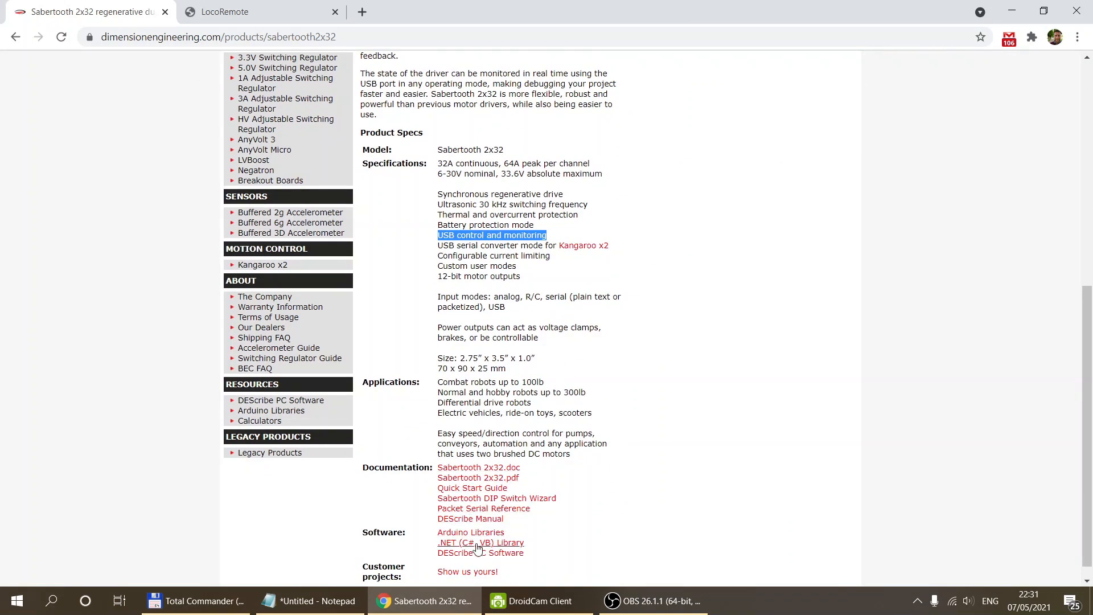
pyautogui.moveTo(484, 509)
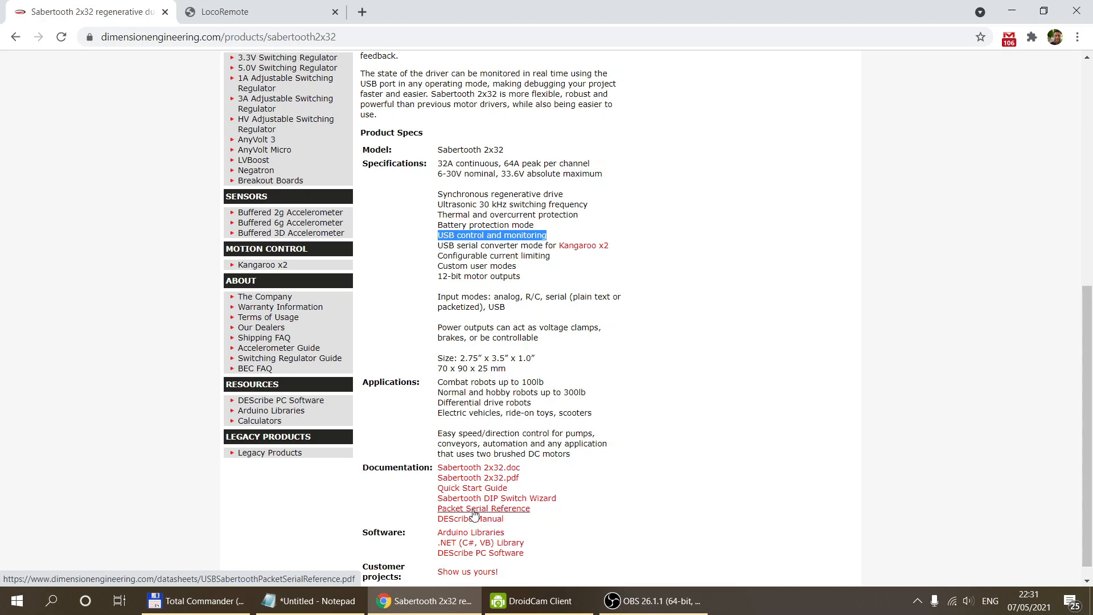
pyautogui.moveTo(495, 429)
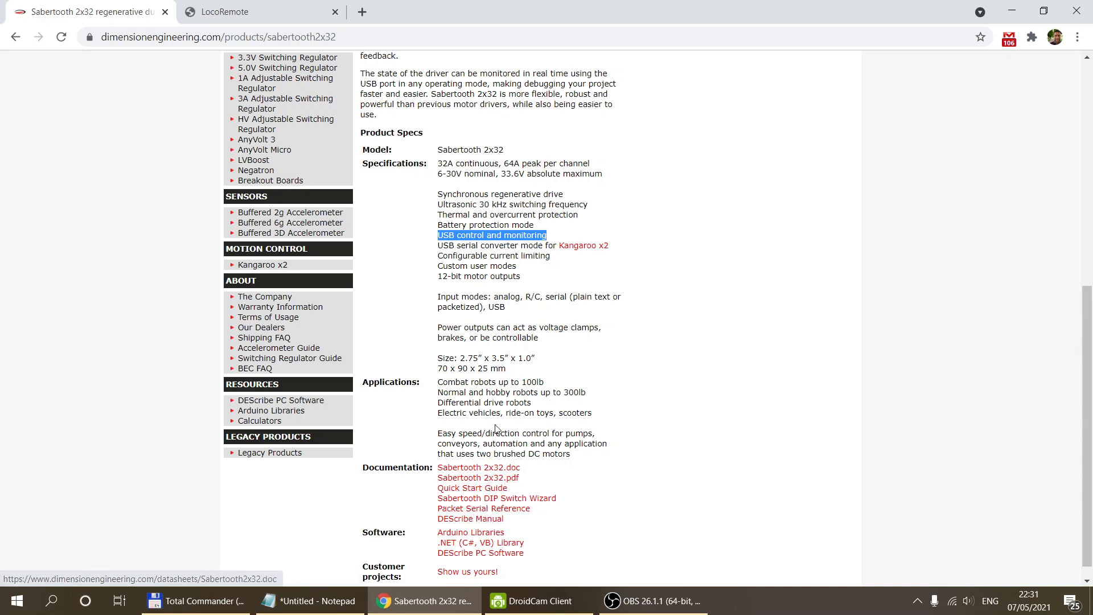
pyautogui.moveTo(471, 519)
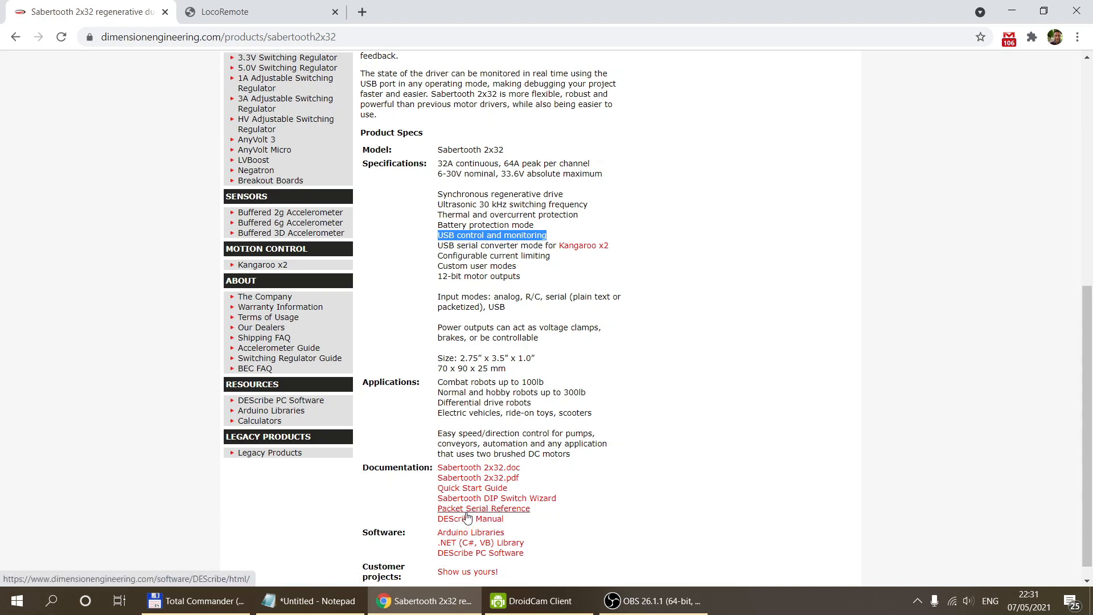
pyautogui.moveTo(480, 553)
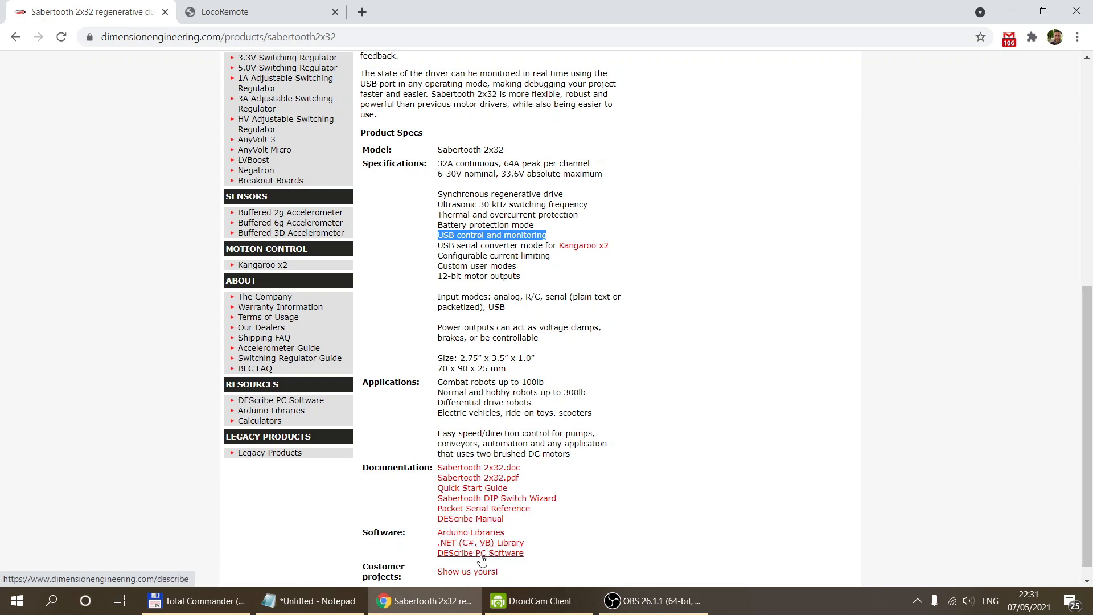
pyautogui.moveTo(497, 498)
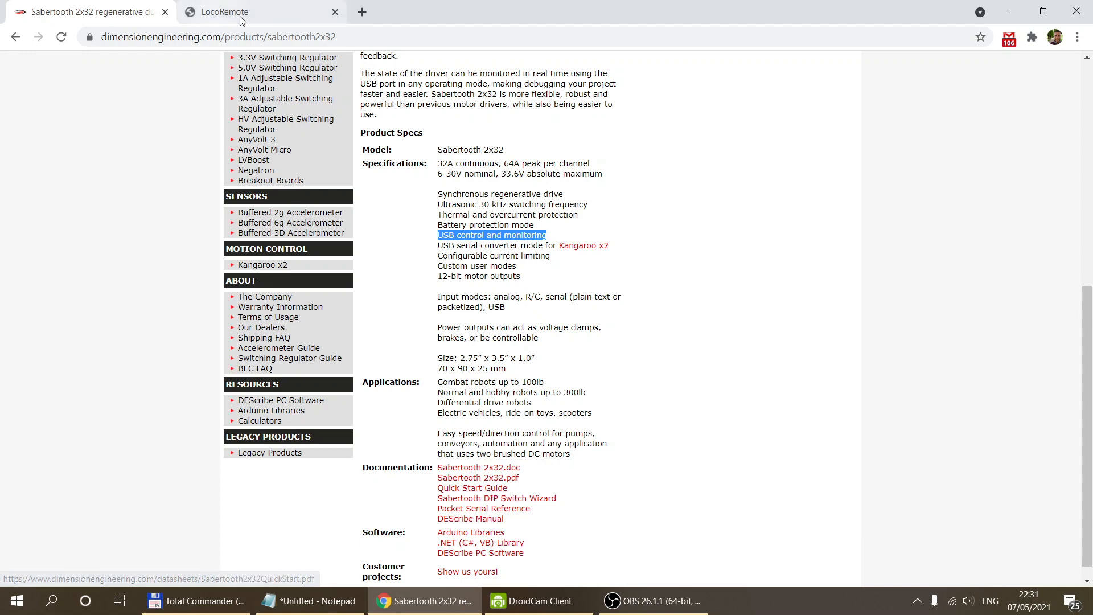
# - Switch to the LocoRemote Sabertooth control page beside the live motor camera
pyautogui.click(224, 12)
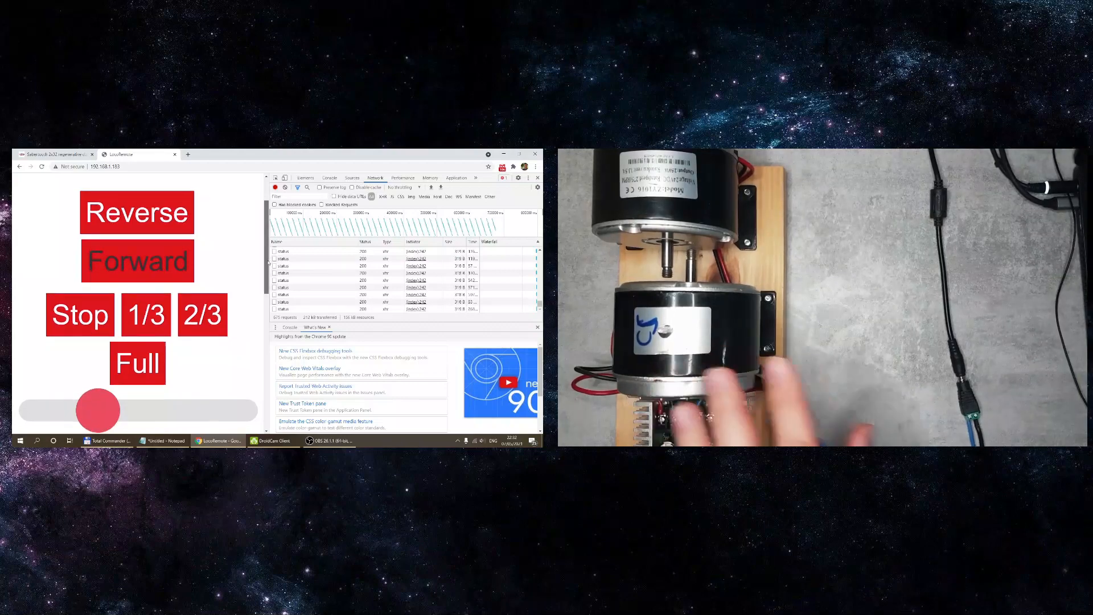
pyautogui.scroll(-3)
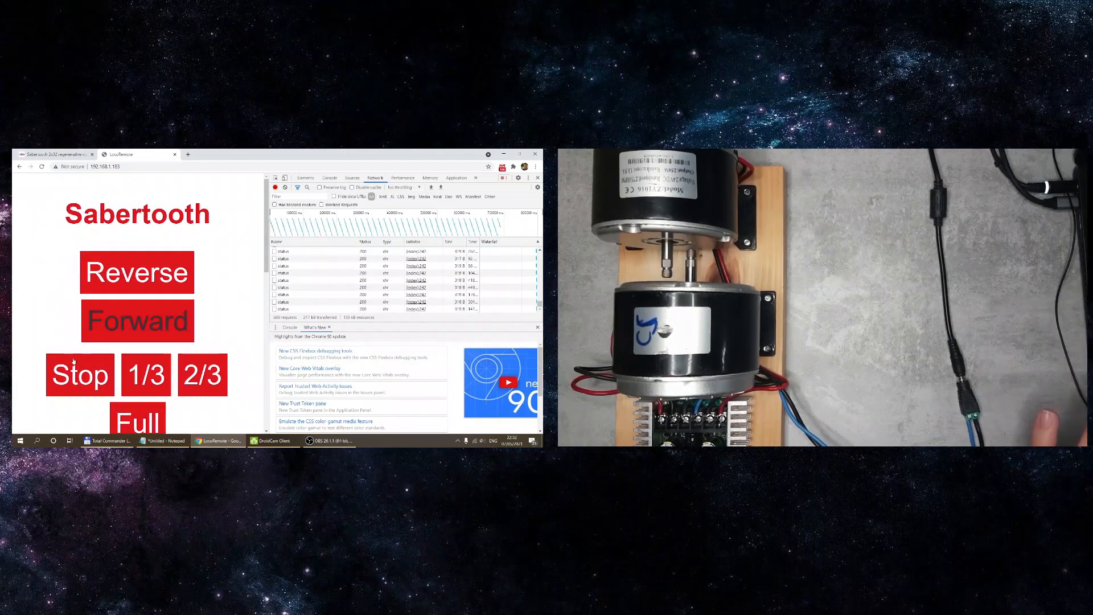
# - Scroll LocoRemote down to Lights, Cab, Engine, Shuttle, 12.4 V battery and debug line
pyautogui.click(80, 375)
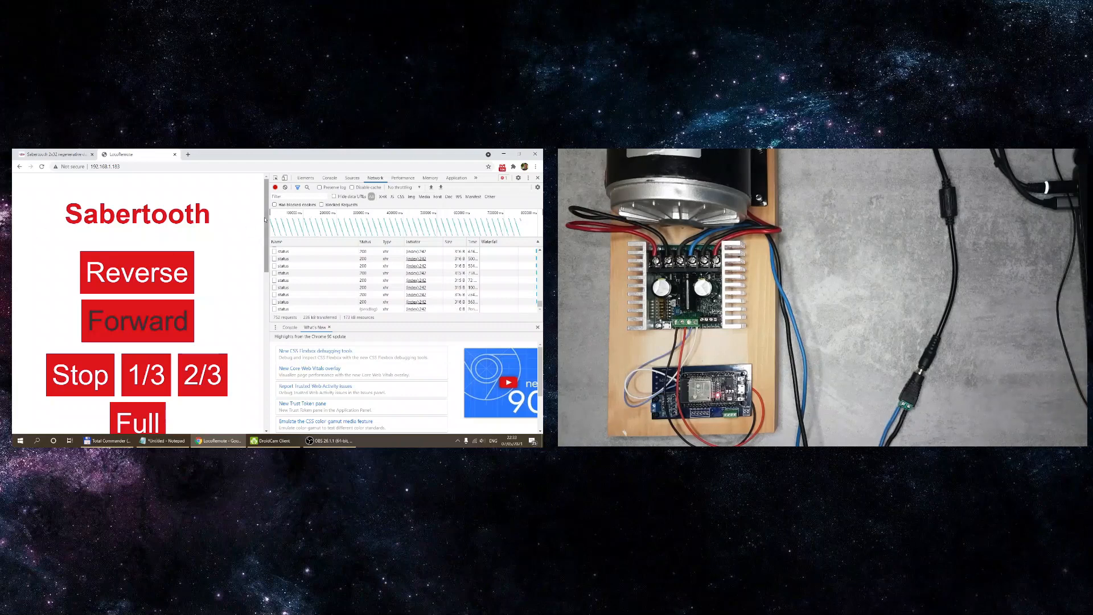
pyautogui.scroll(-3)
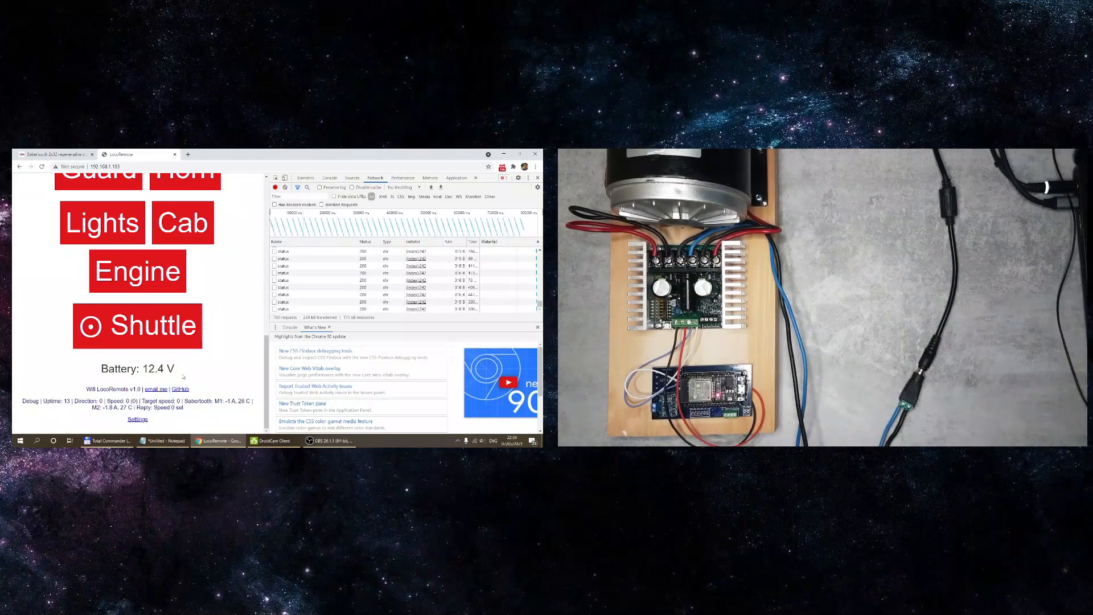
pyautogui.doubleClick(154, 369)
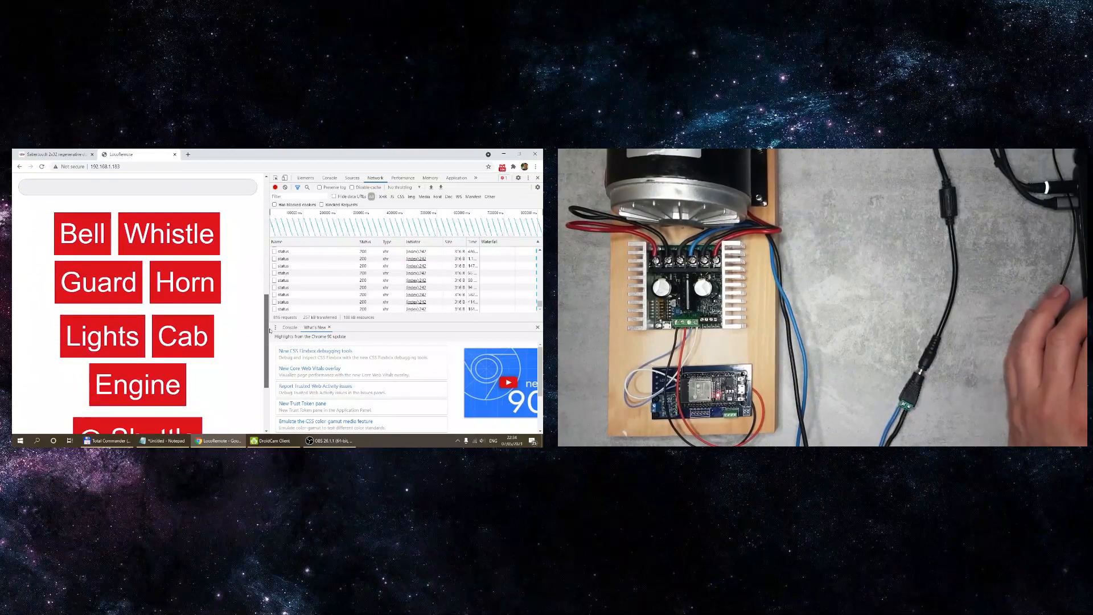
pyautogui.scroll(-3)
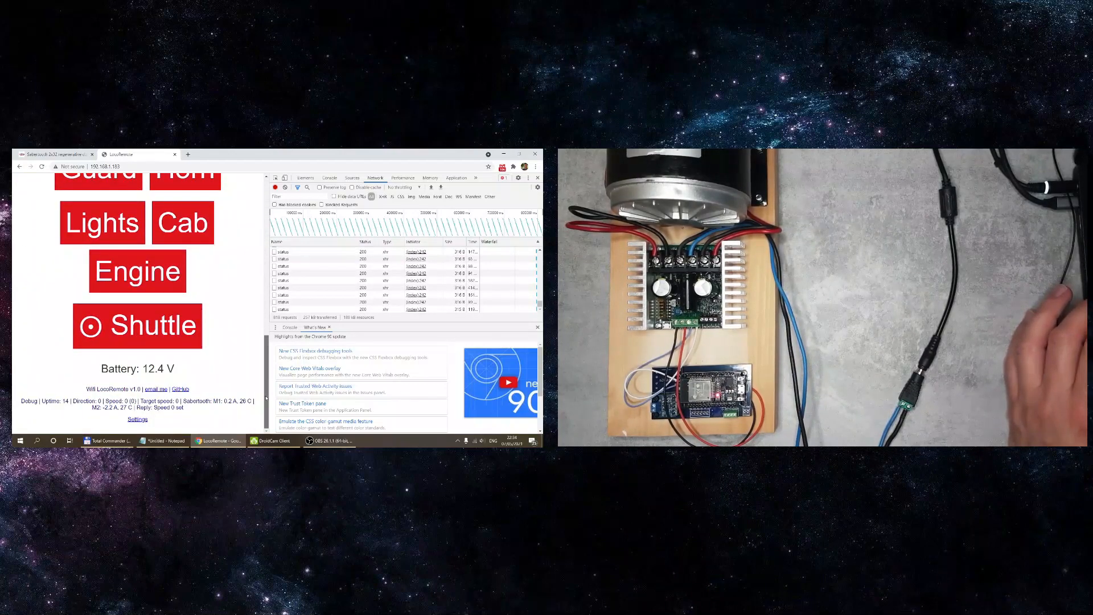
pyautogui.click(137, 325)
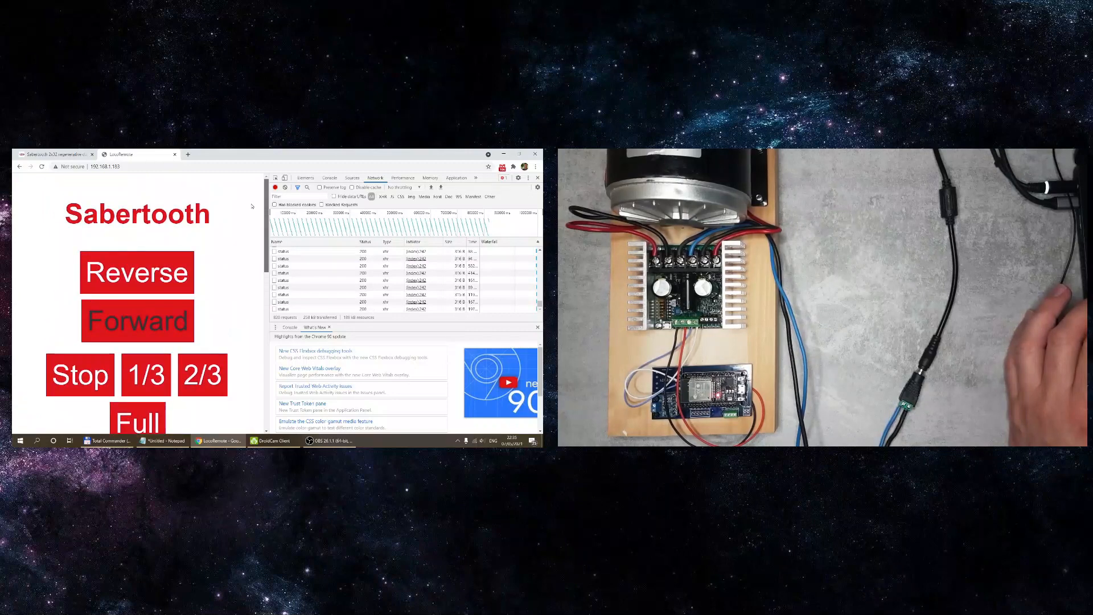
pyautogui.scroll(-3)
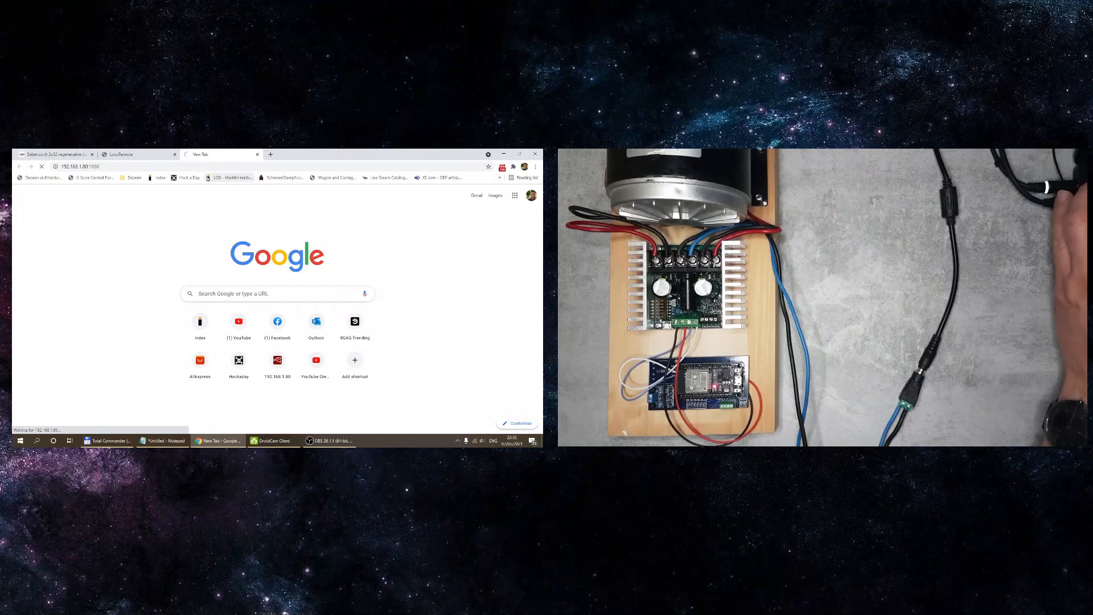
pyautogui.moveTo(226, 177)
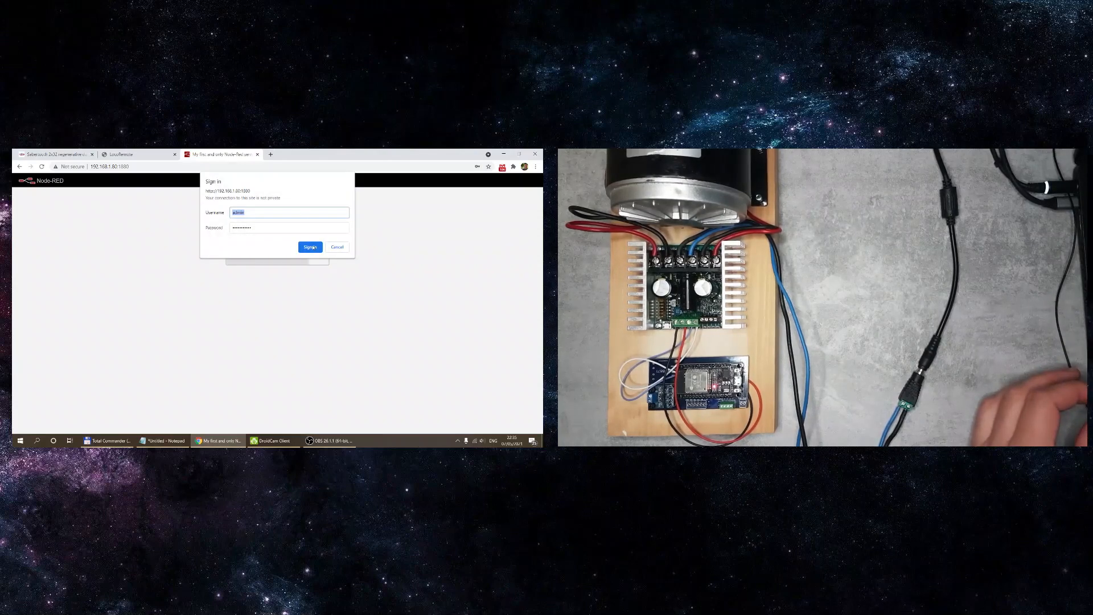
# - Sign in to Node-RED to view the 1W+Modbus flow
pyautogui.click(310, 246)
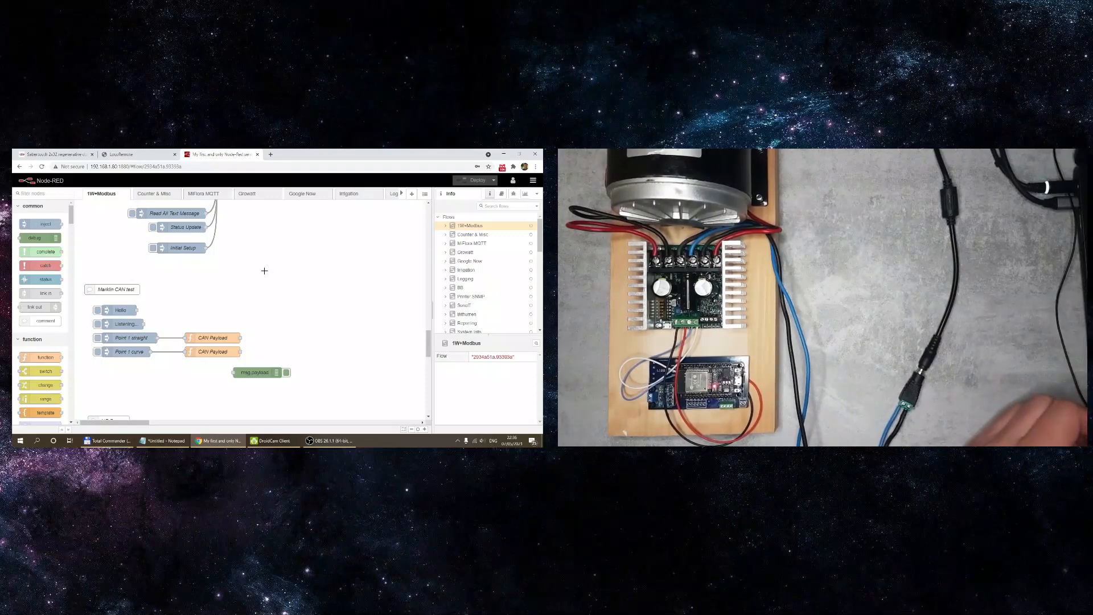
# - Send speed 60, check LocoRemote, send Stop, then open the speed 60 node
pyautogui.scroll(-3)
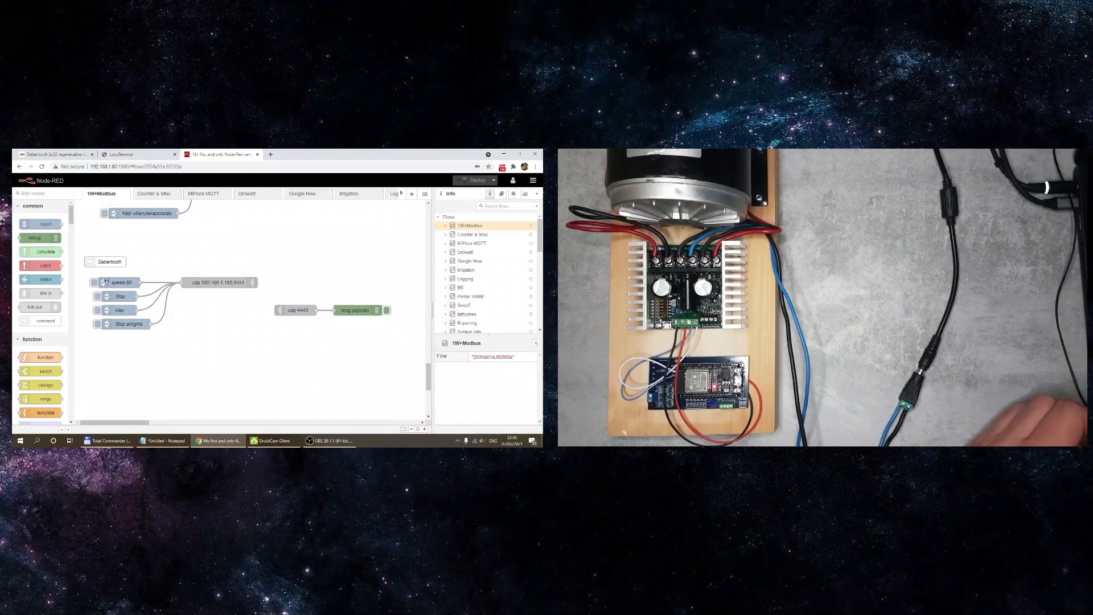
pyautogui.click(95, 282)
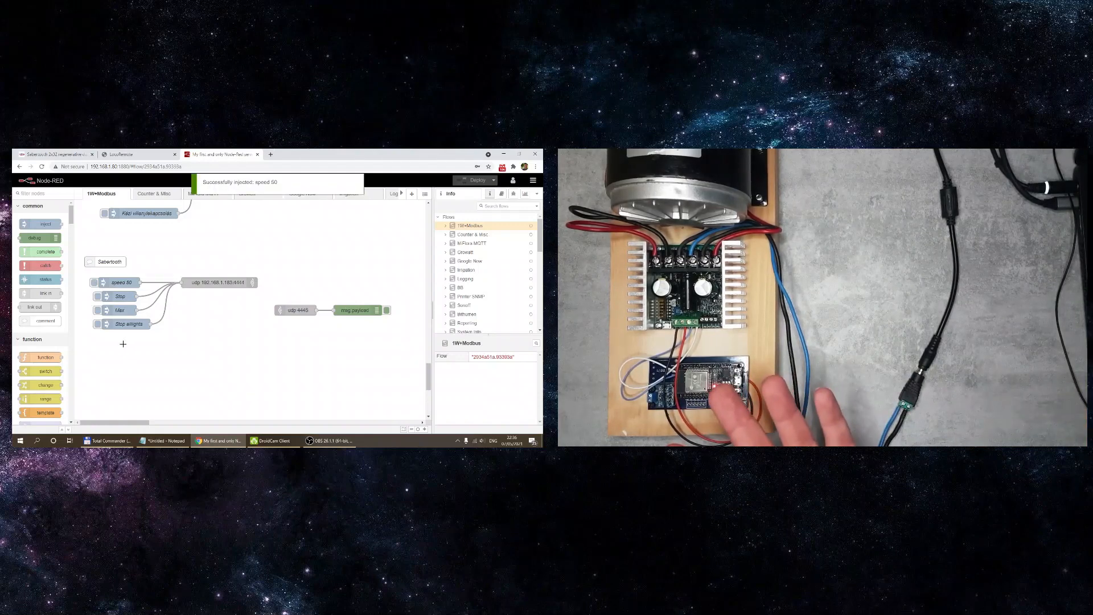
pyautogui.click(136, 155)
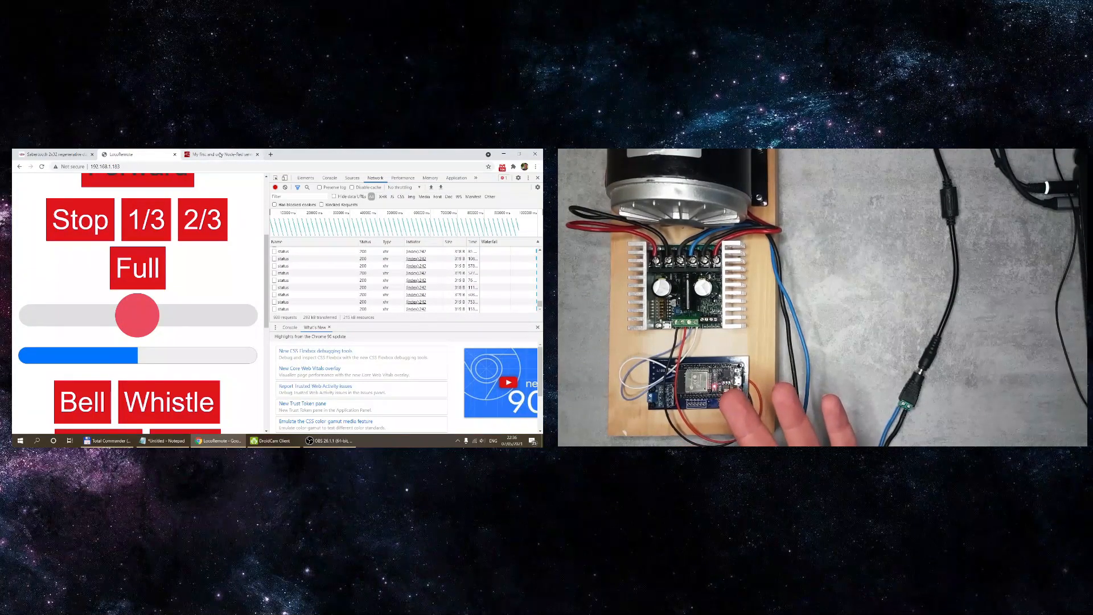
pyautogui.click(223, 155)
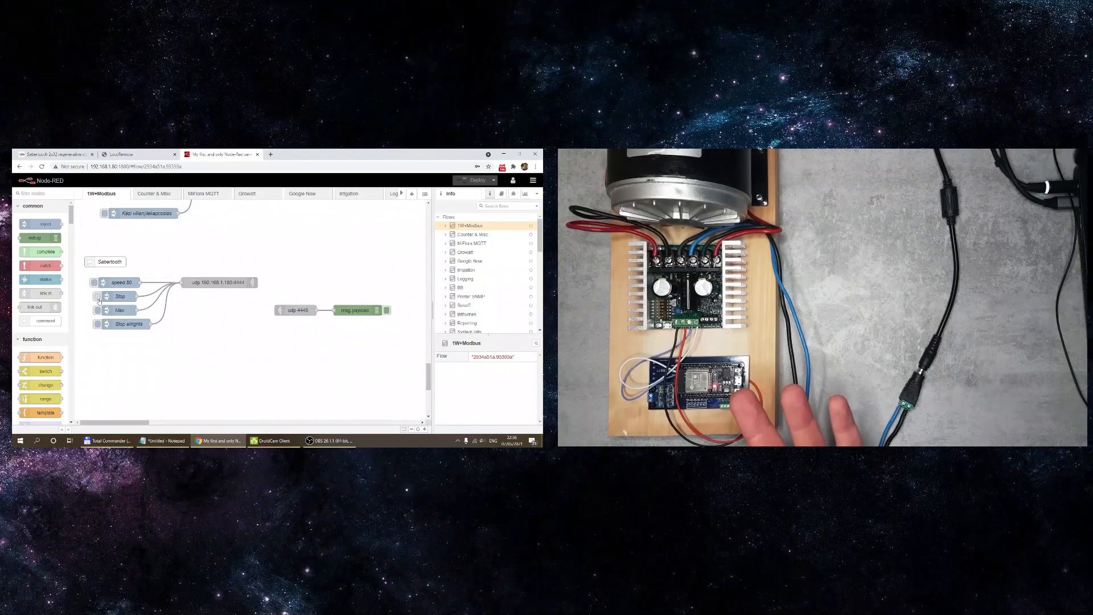
pyautogui.click(97, 296)
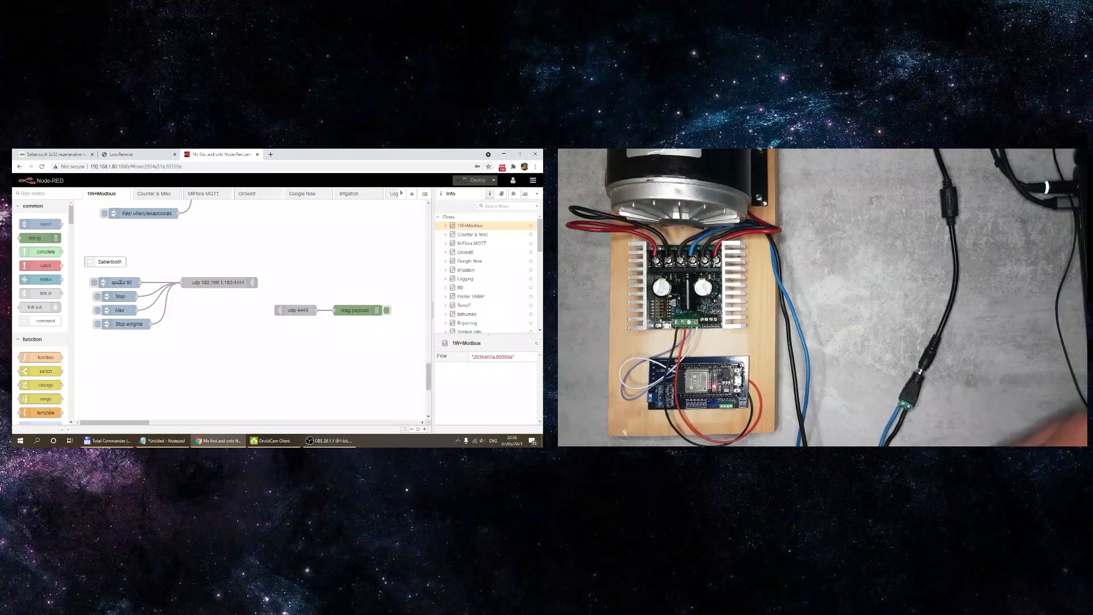
pyautogui.doubleClick(124, 282)
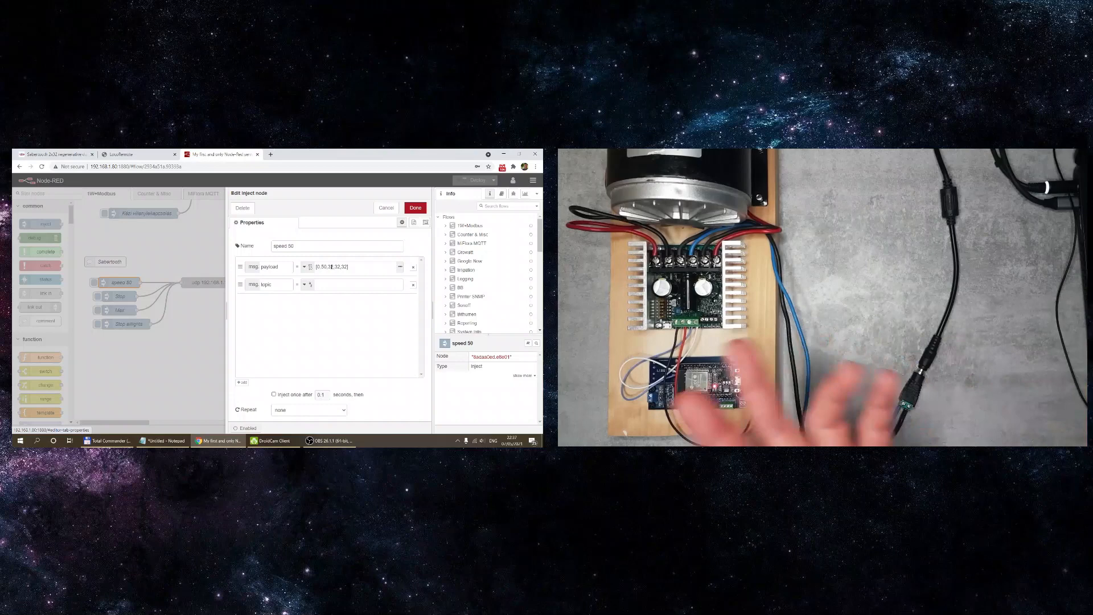
# - Close the inject node editor and show the debug list of two payload buffers
pyautogui.click(415, 208)
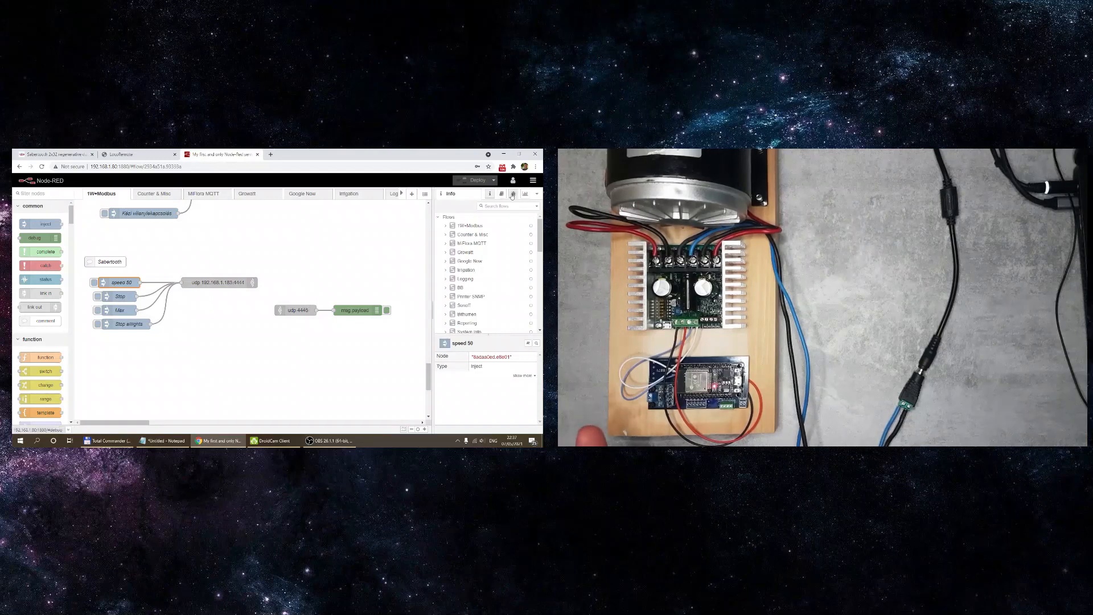
pyautogui.click(513, 193)
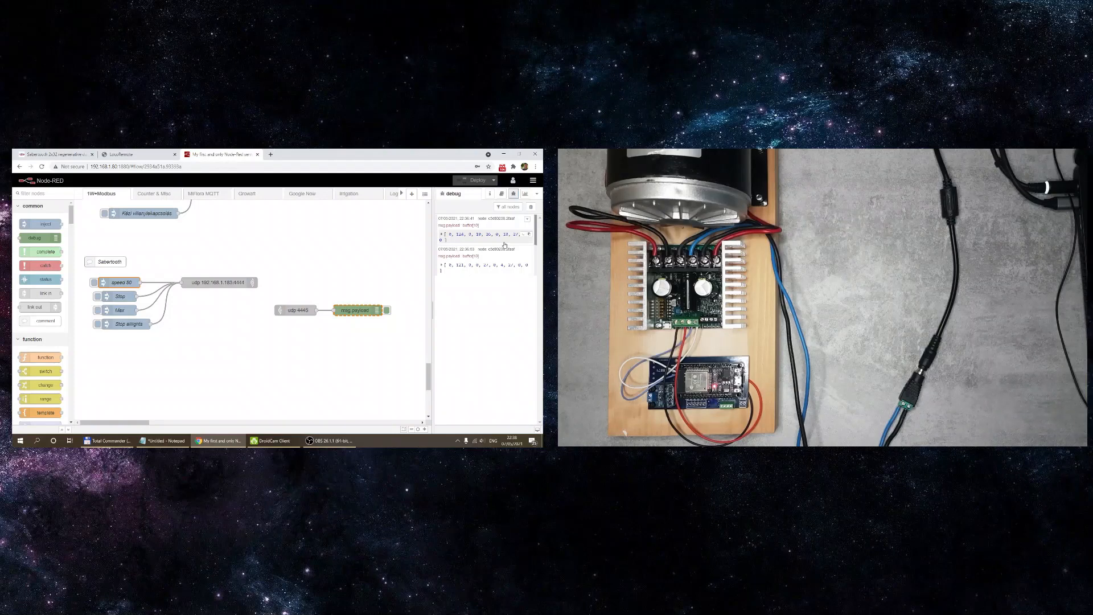
pyautogui.moveTo(136, 154)
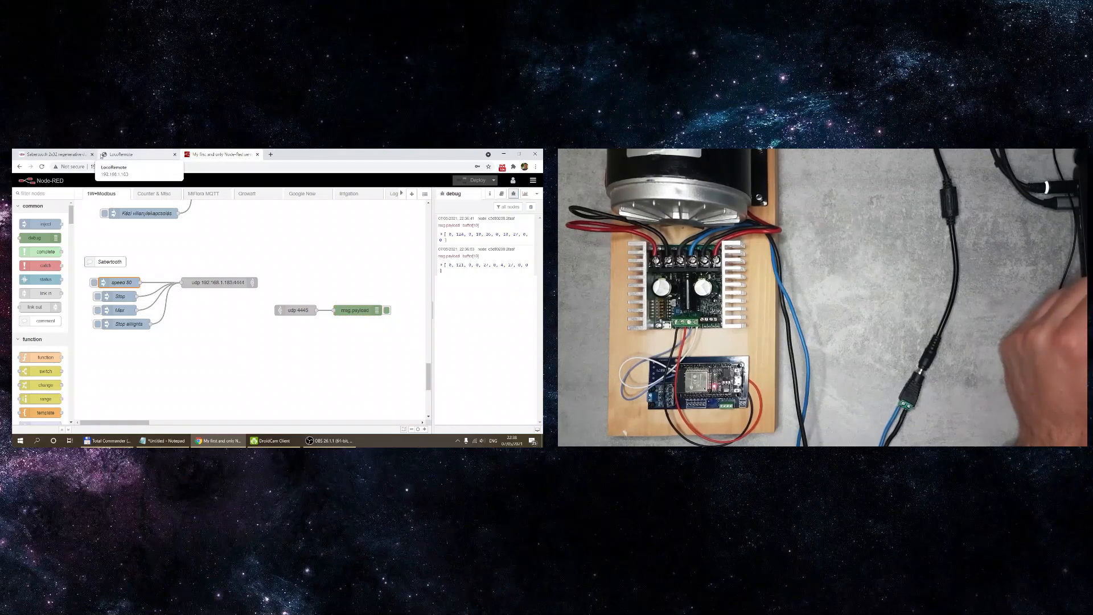
# - Check the LocoRemote tab, then load locoremote.co.uk in a new tab
pyautogui.click(60, 154)
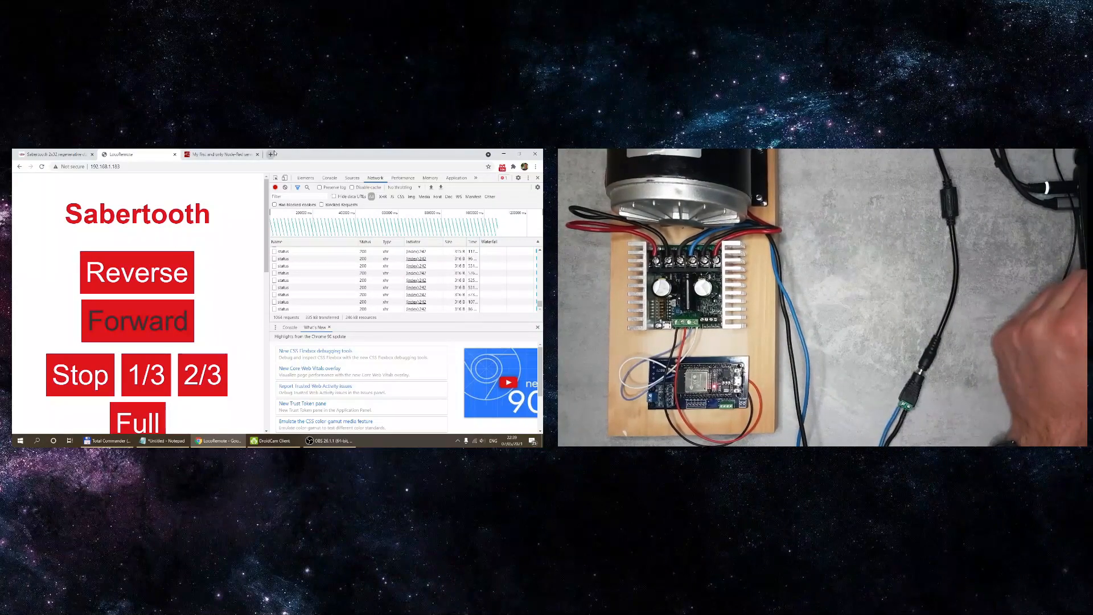
pyautogui.click(271, 154)
pyautogui.write('locoremote.co.uk')
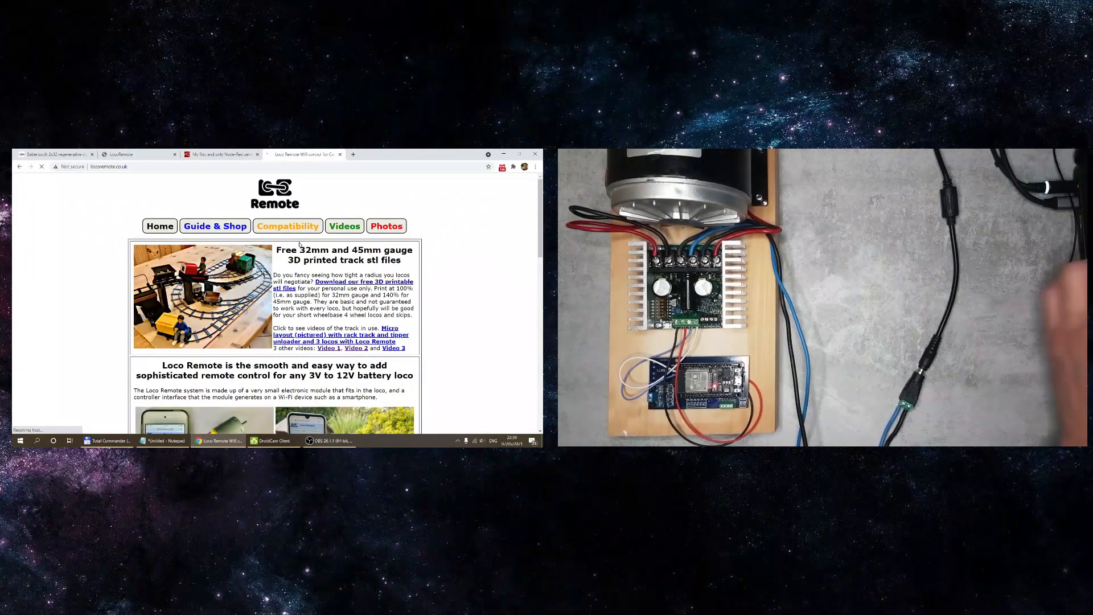
# - Scroll through the Loco Remote site and the Sabertooth 2x32 specs, ending at the top
pyautogui.scroll(-3)
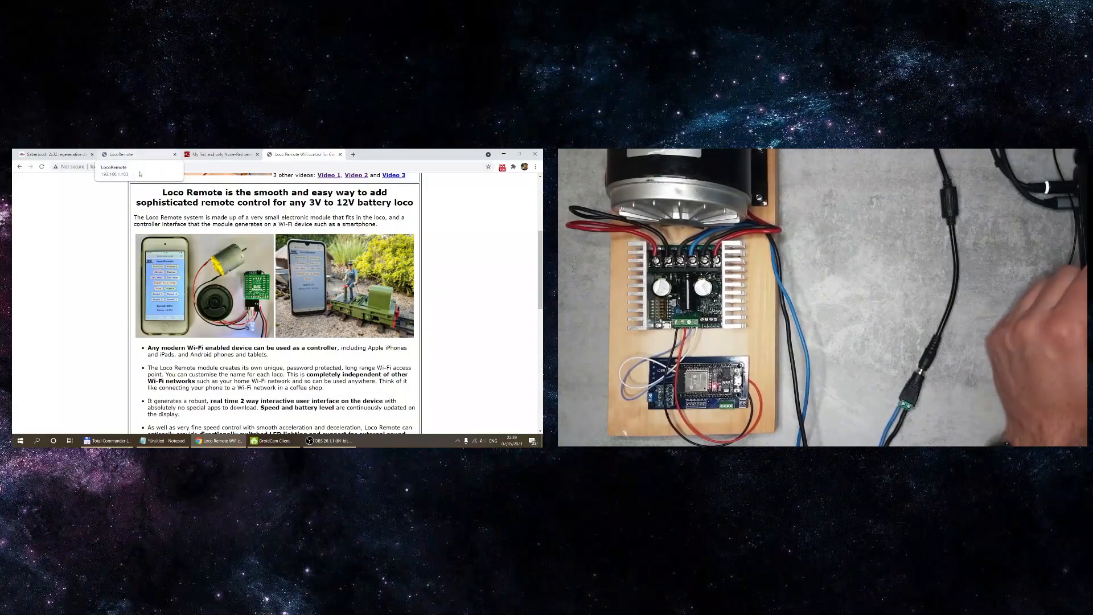
pyautogui.scroll(-3)
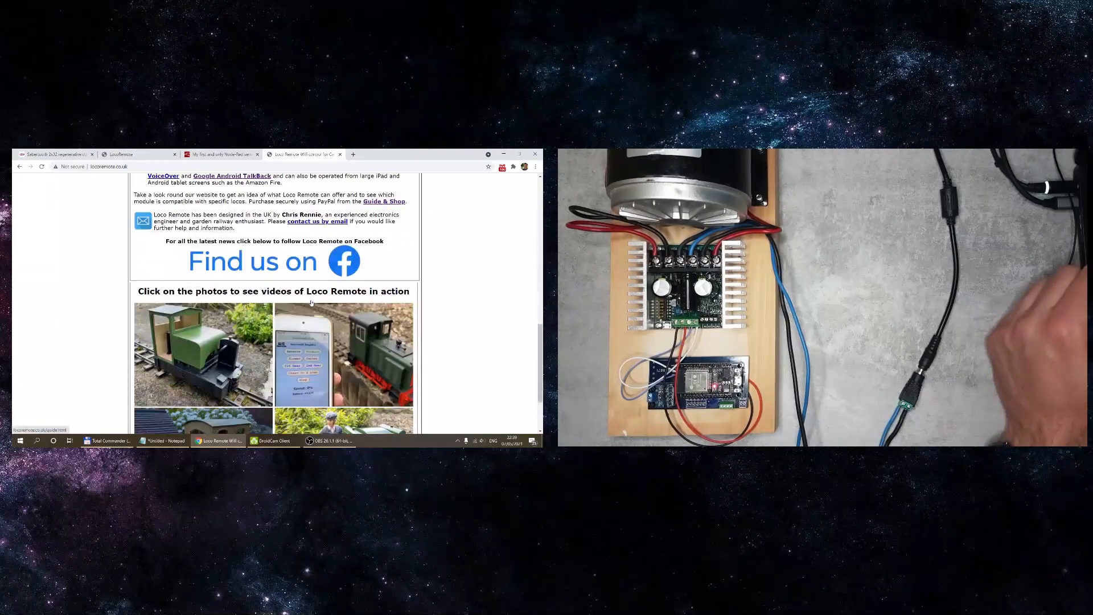
pyautogui.scroll(3)
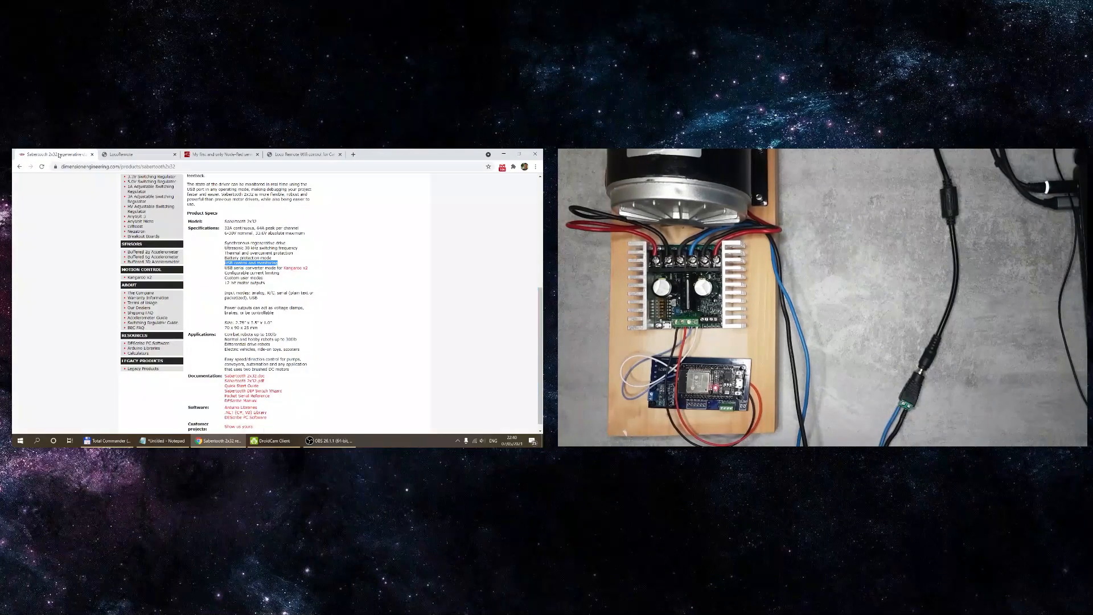
pyautogui.scroll(3)
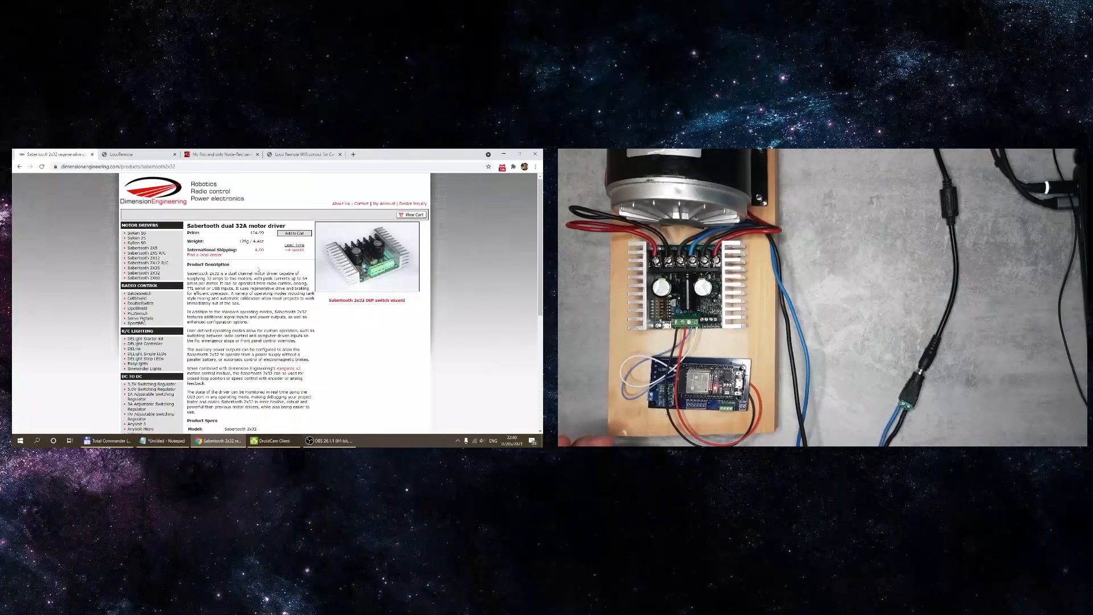